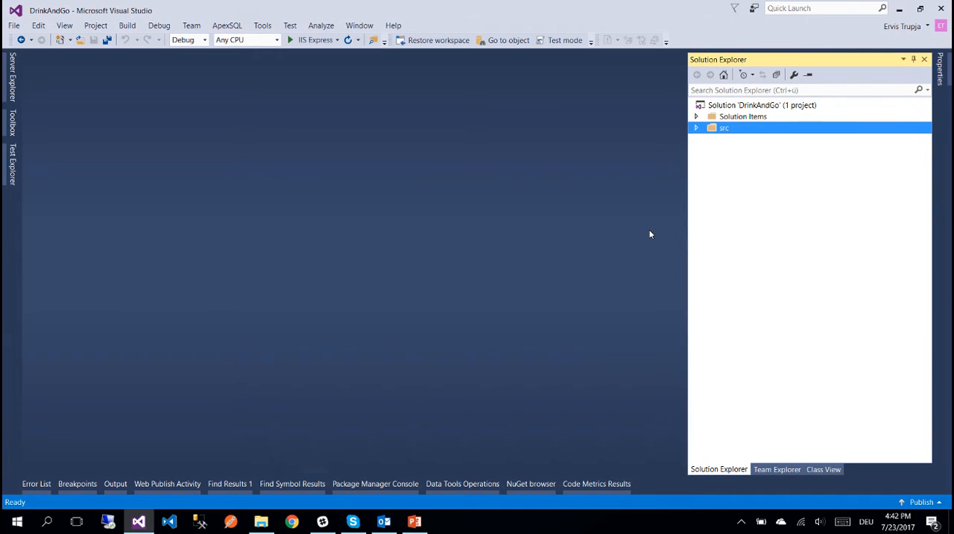
Add an MVC Controller Class named HomeController.cs to the Controllers folder
right_click(724, 128)
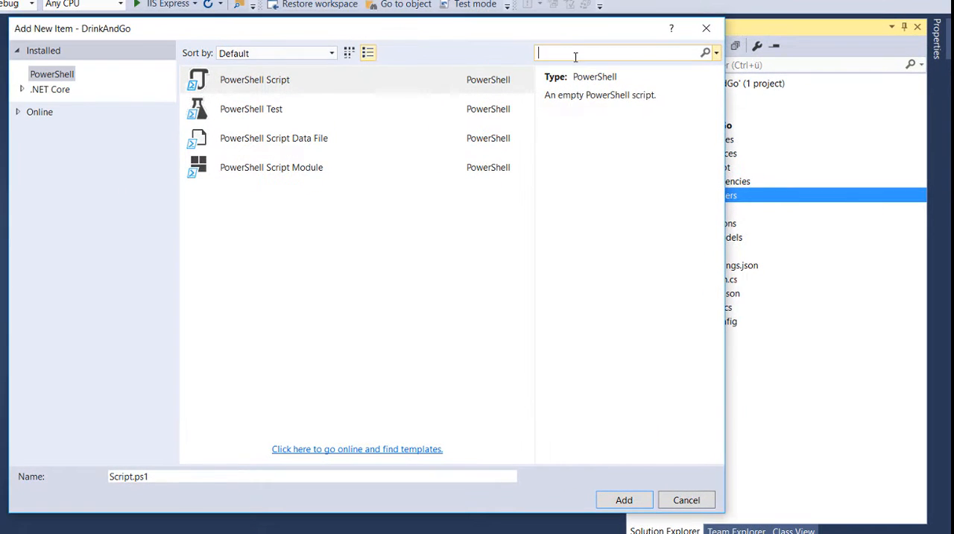
text(contr)
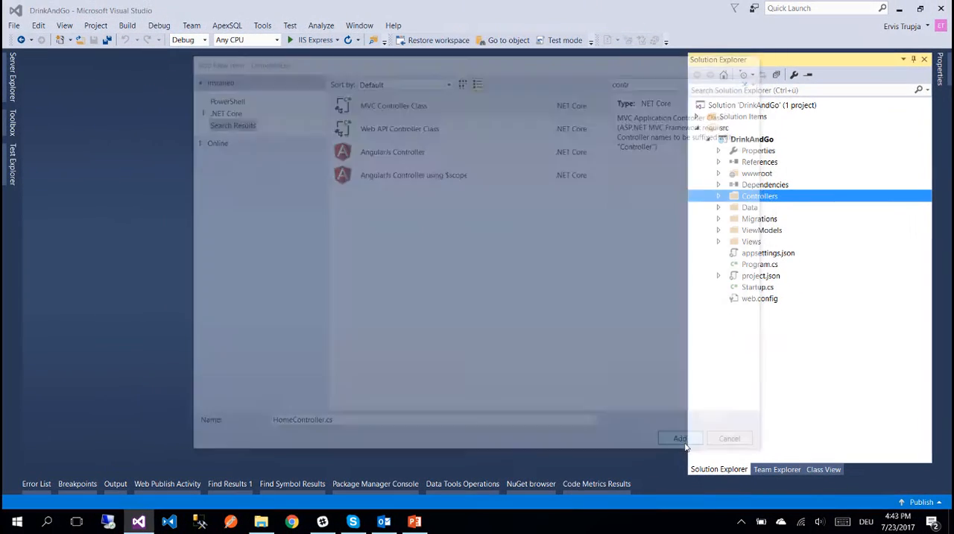
click(680, 438)
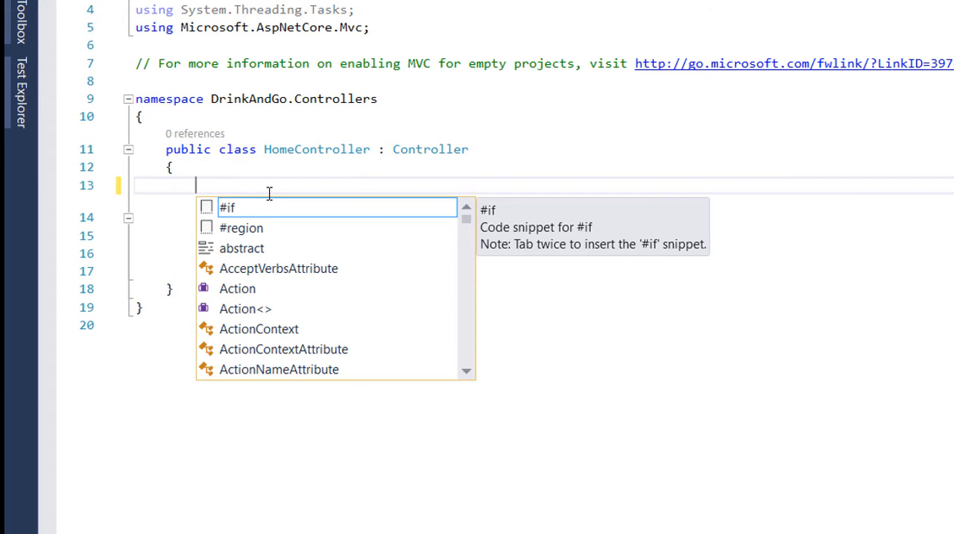
Insert a constructor via the ctor snippet and change Index's return type to ViewResult
text(ct)
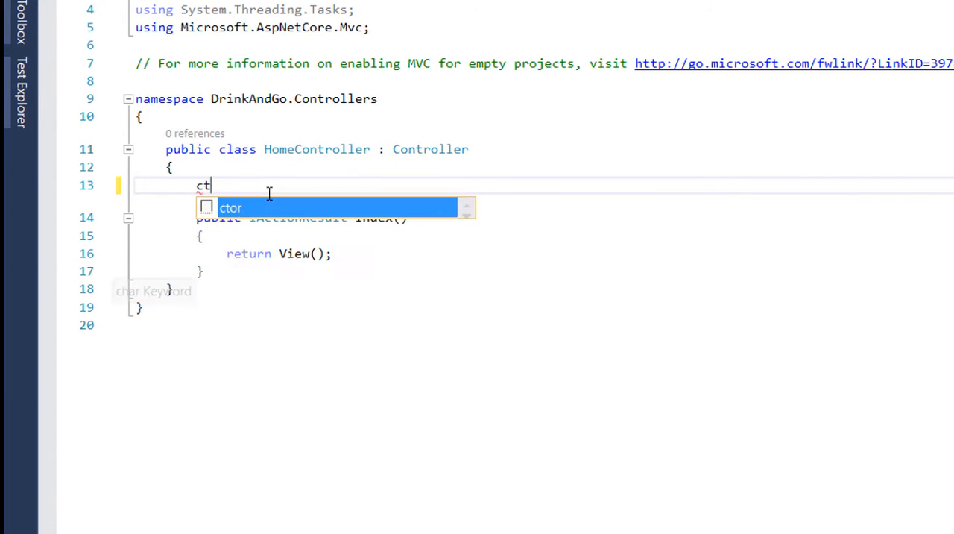
key(Tab)
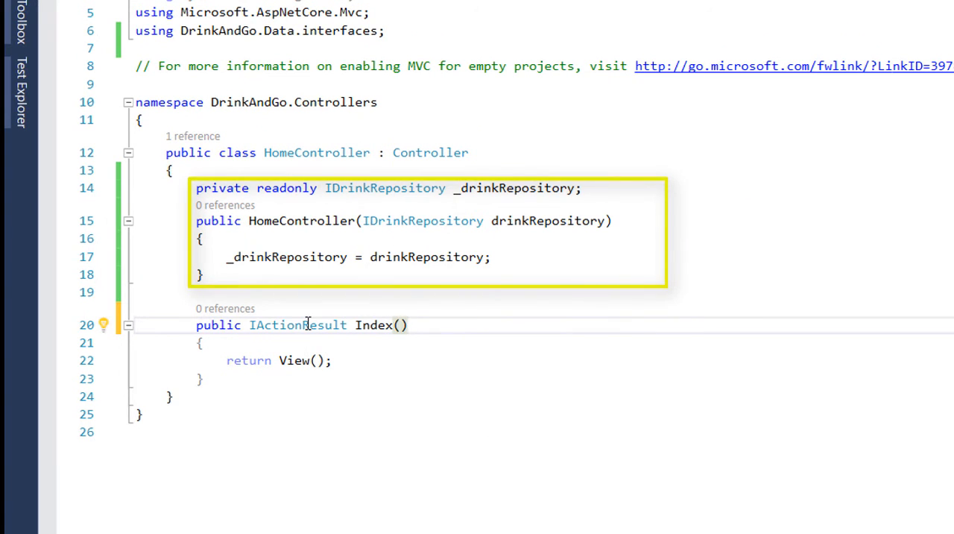
double_click(296, 325)
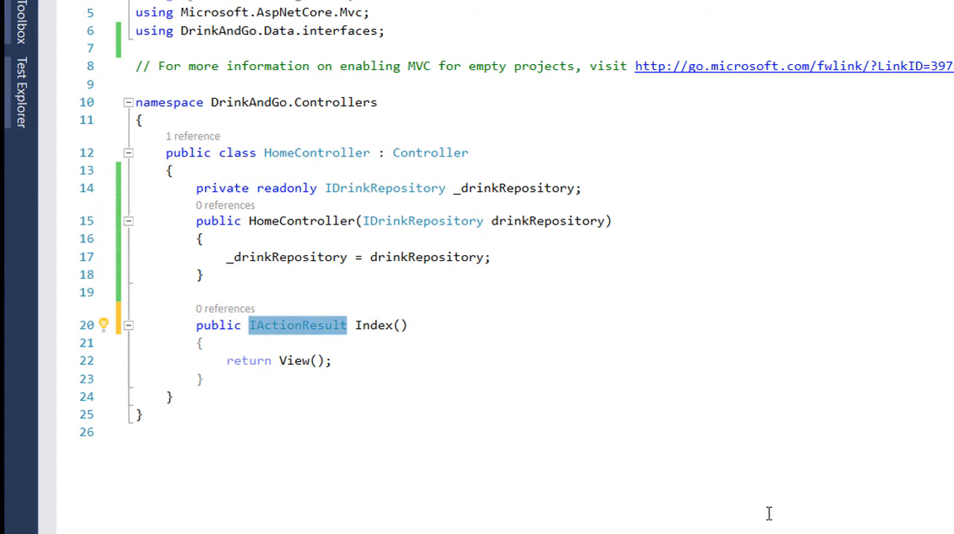
text(Viewr)
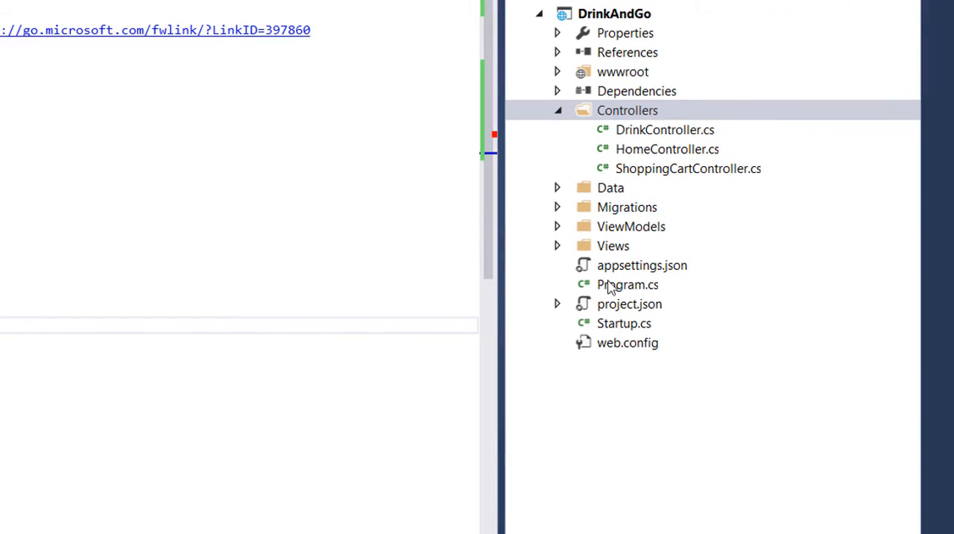
Add a new class named HomeViewModel to the ViewModels folder
right_click(632, 227)
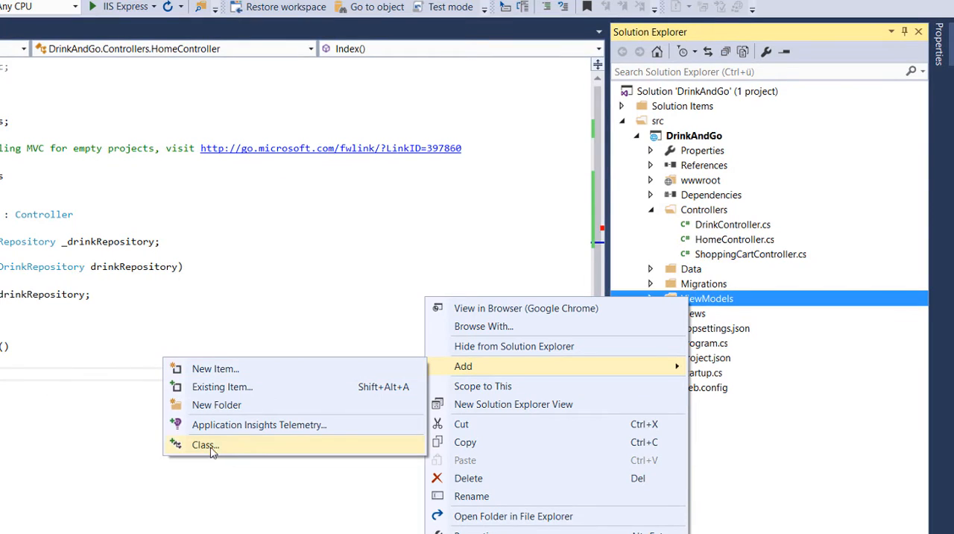
click(206, 444)
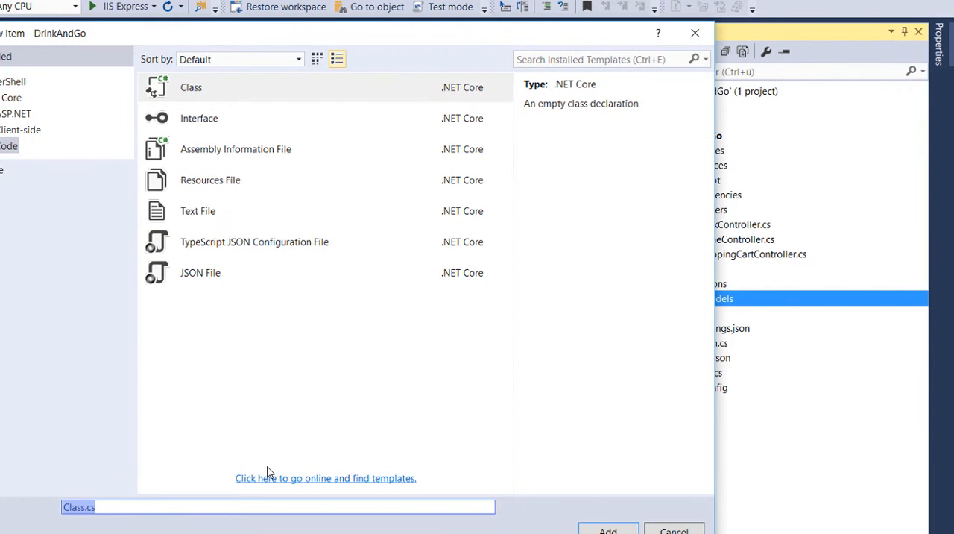
text(HomeViewModel)
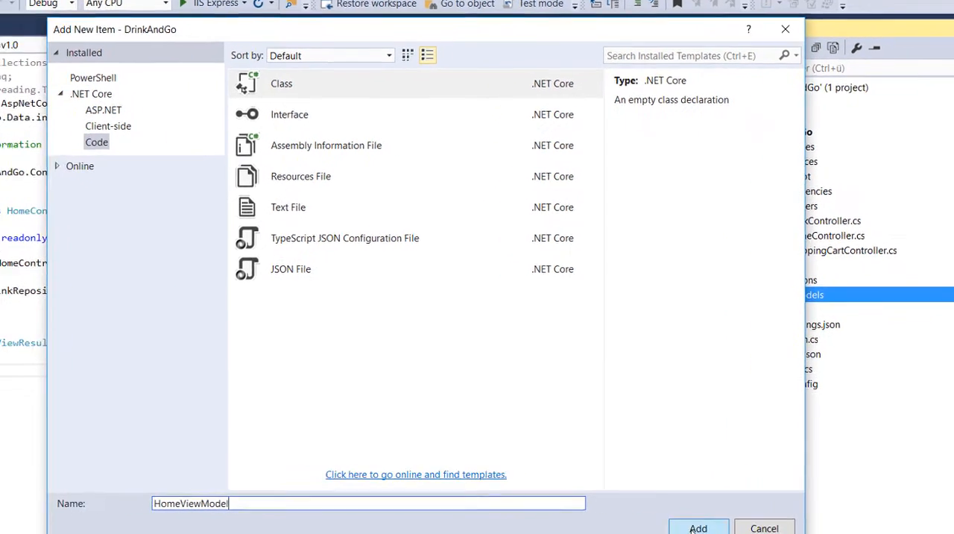
click(698, 528)
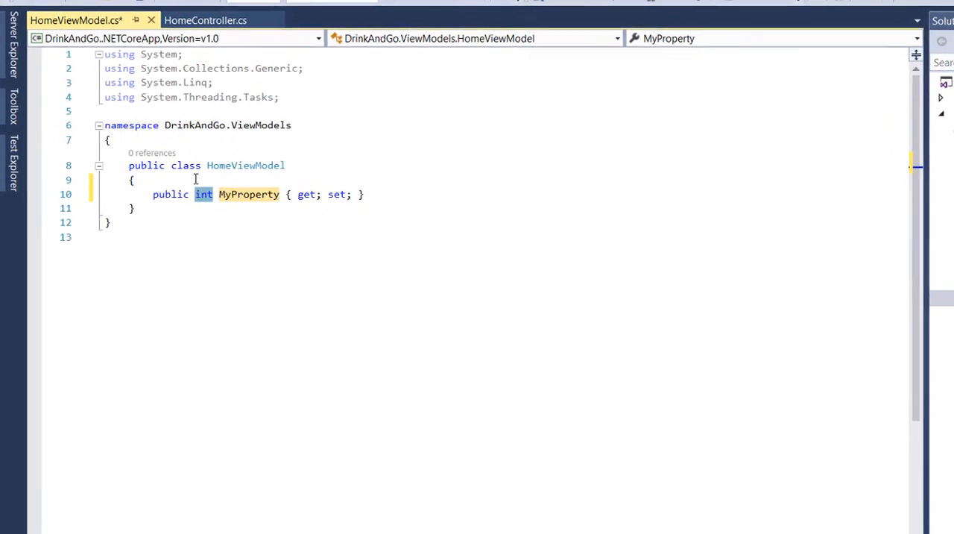
Give HomeViewModel an IEnumerable<Drink> PreferredDrinks property and return to HomeController
text(IEnumerable)
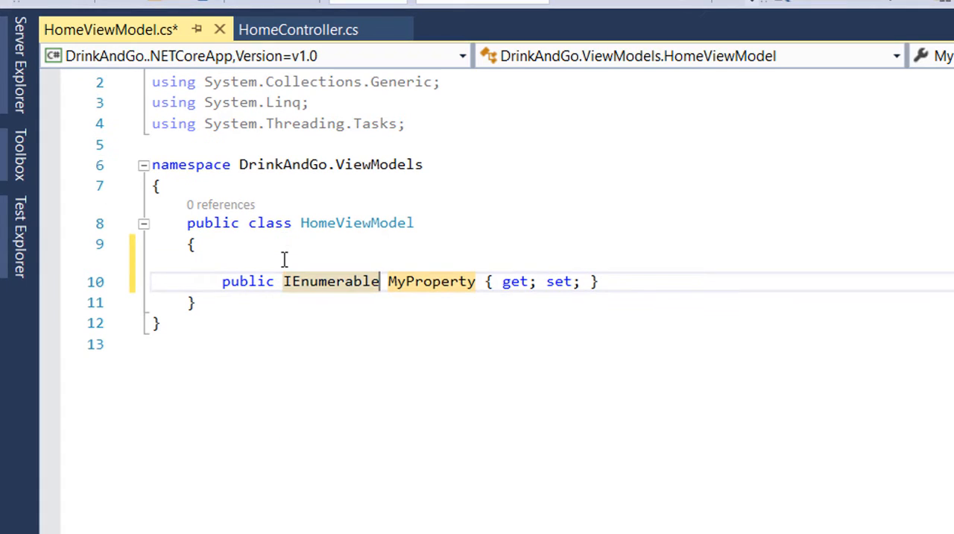
text(<Drink>)
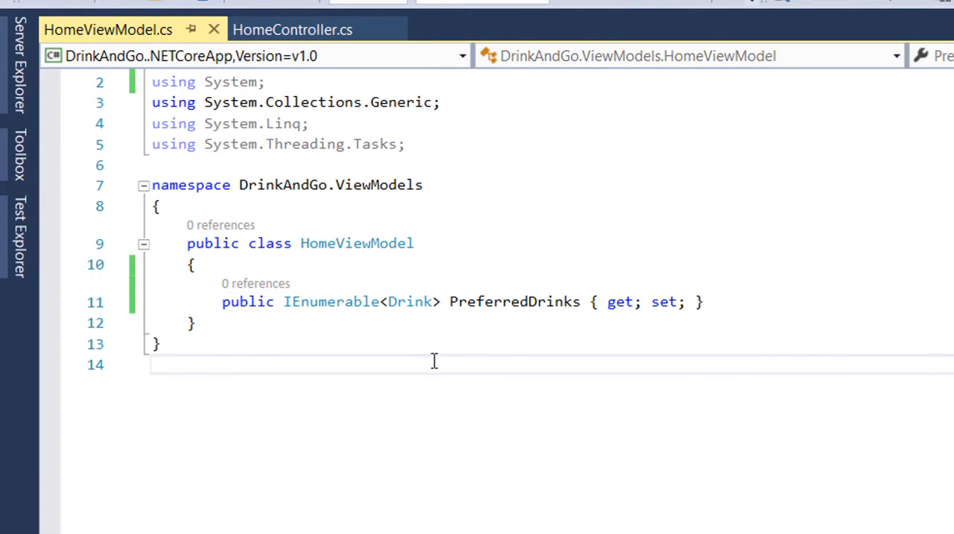
click(292, 29)
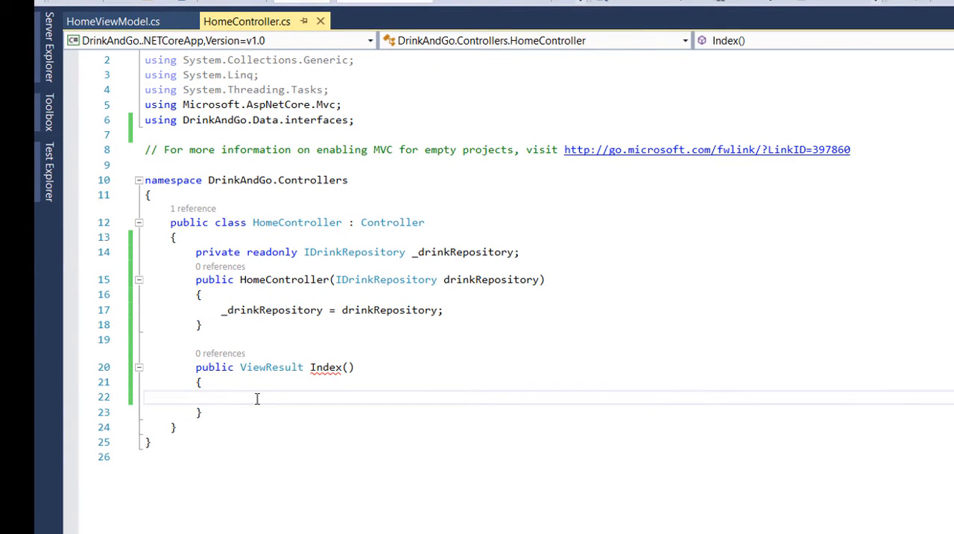
Create a HomeViewModel with PreferredDrinks set from _drinkRepository.PreferredDrinks in Index
text(v)
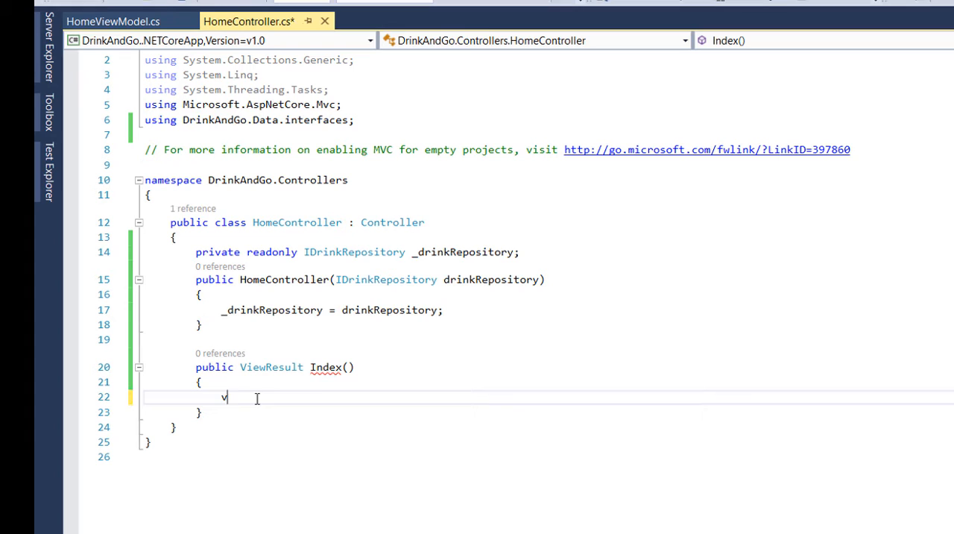
text(ar homeViewM)
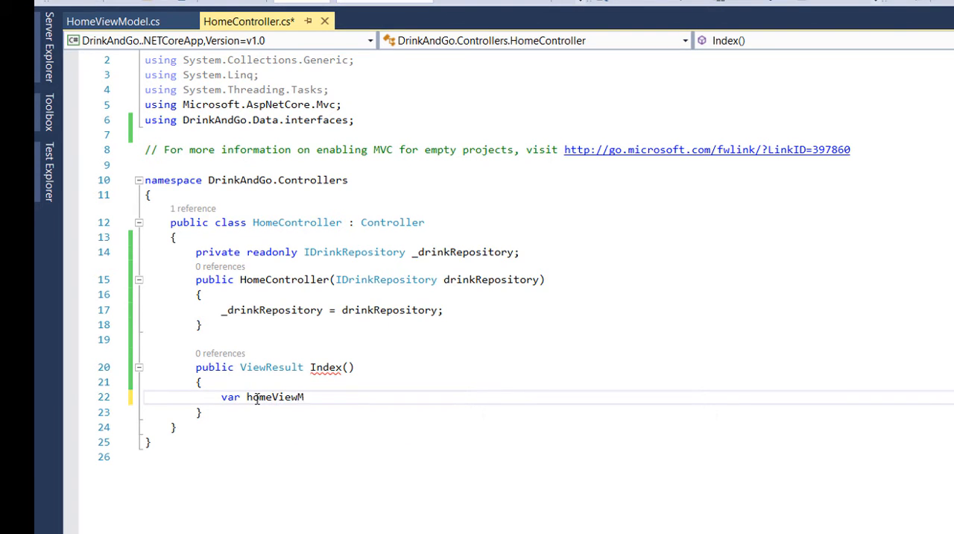
text(odel =)
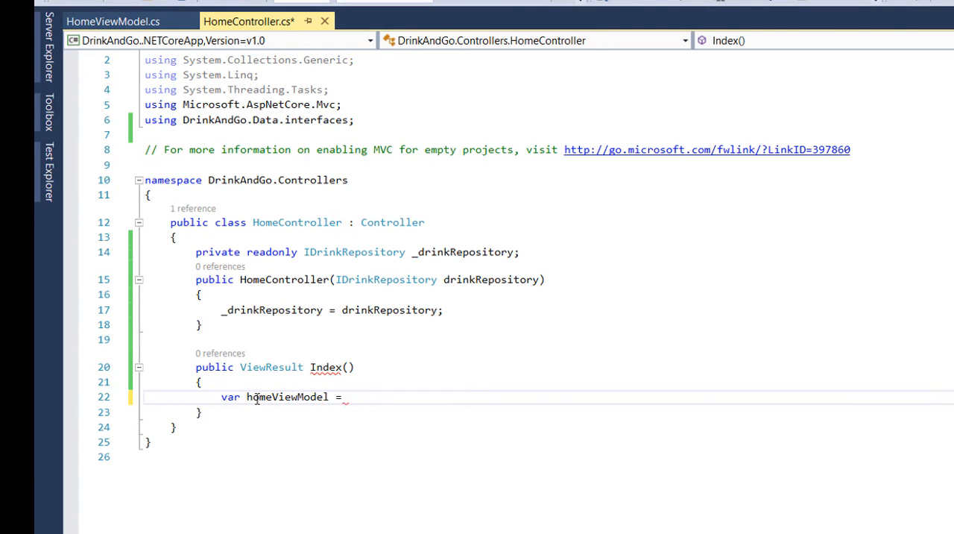
text(new HomeView)
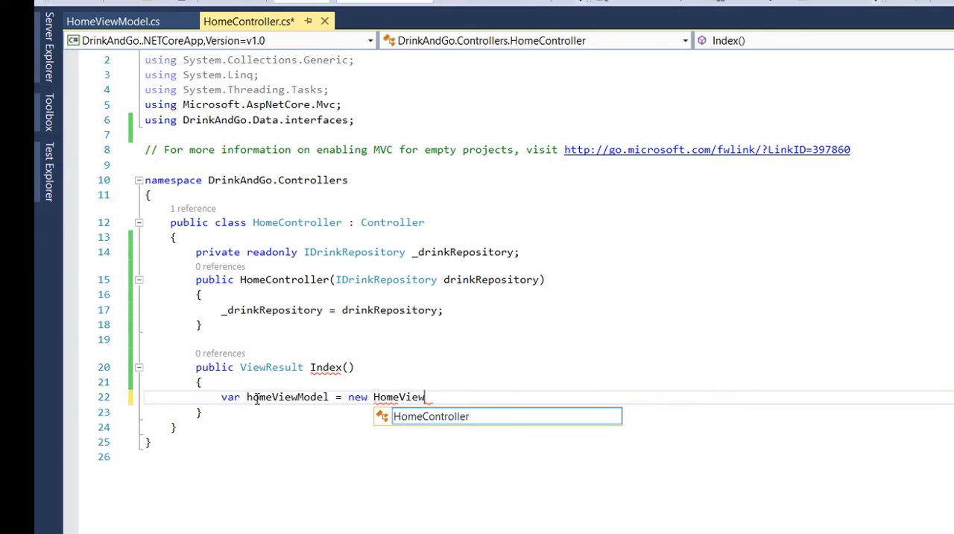
text(Model)
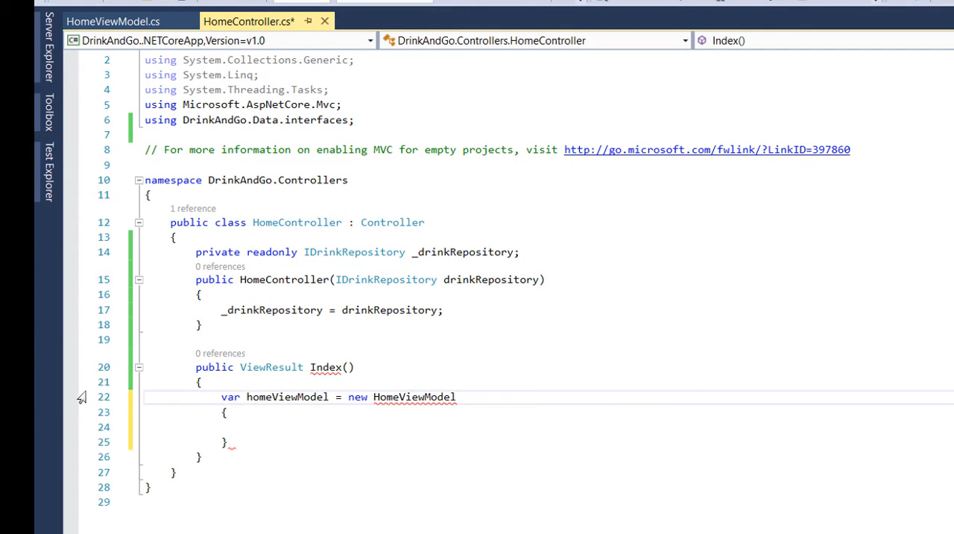
text(PreferredDrinks =)
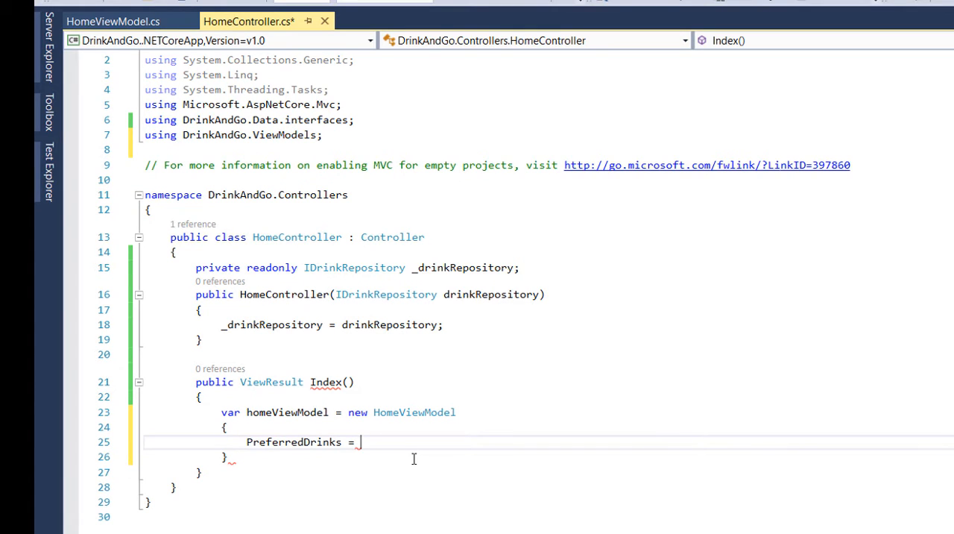
text([)
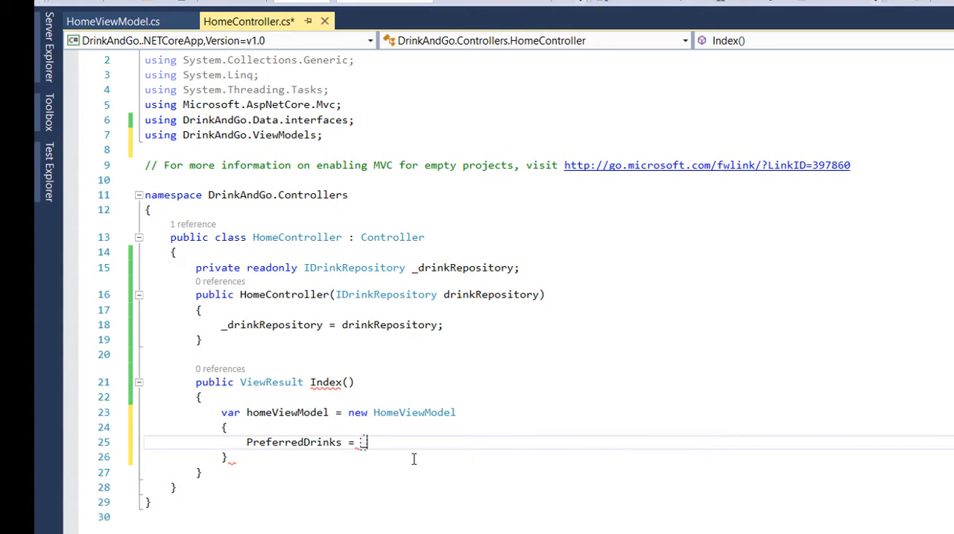
text(_drinkRepository.)
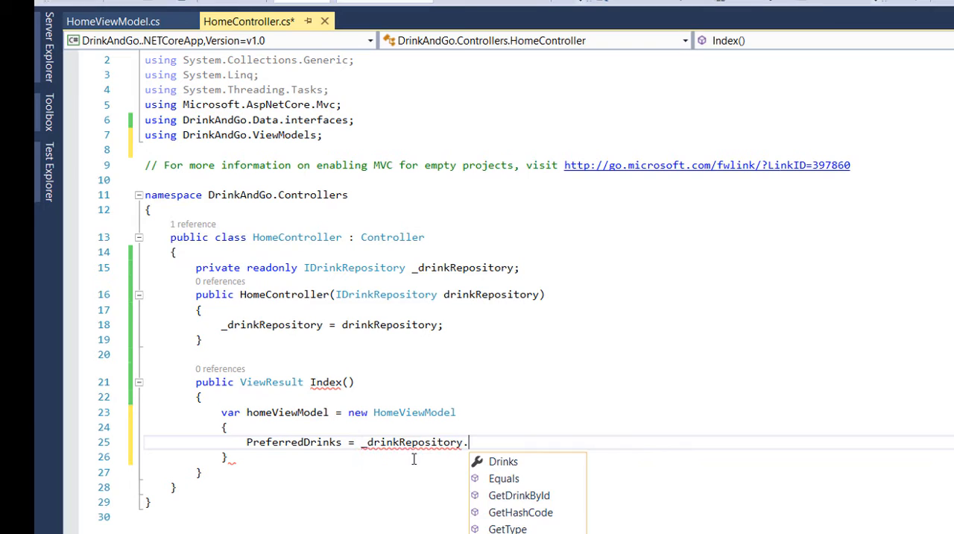
text(PreferredDrinks)
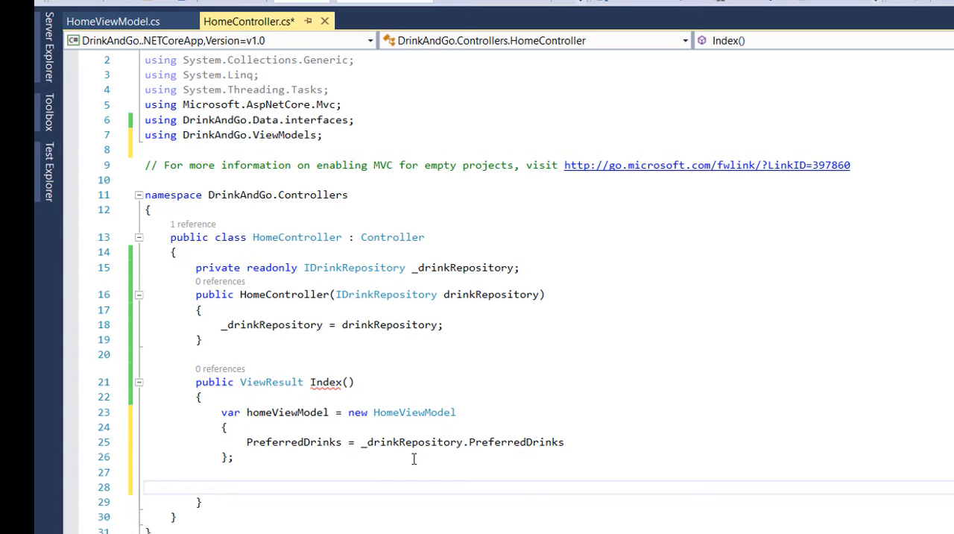
Return View(homeViewModel) from the Index action
text(return)
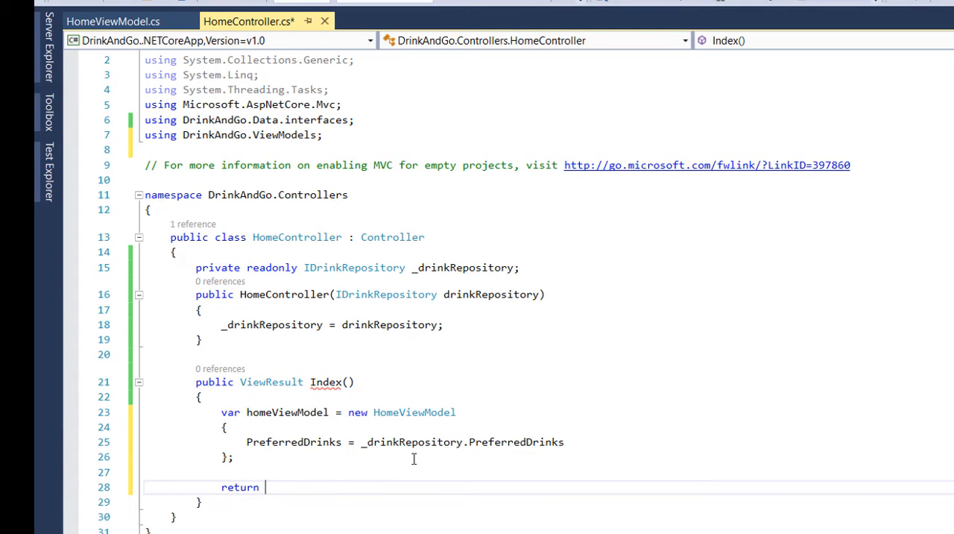
text(View(homeViewModel);)
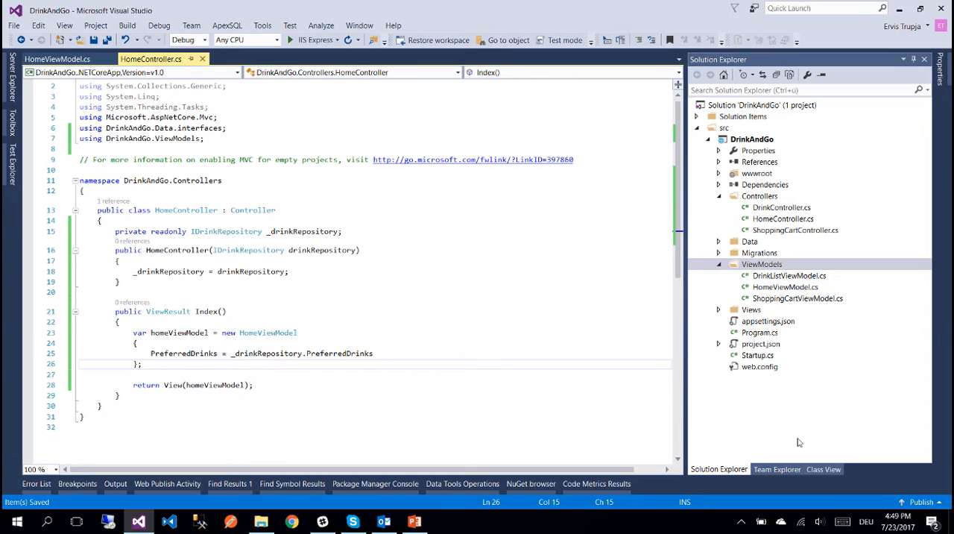
Create a Home folder under Views
right_click(751, 310)
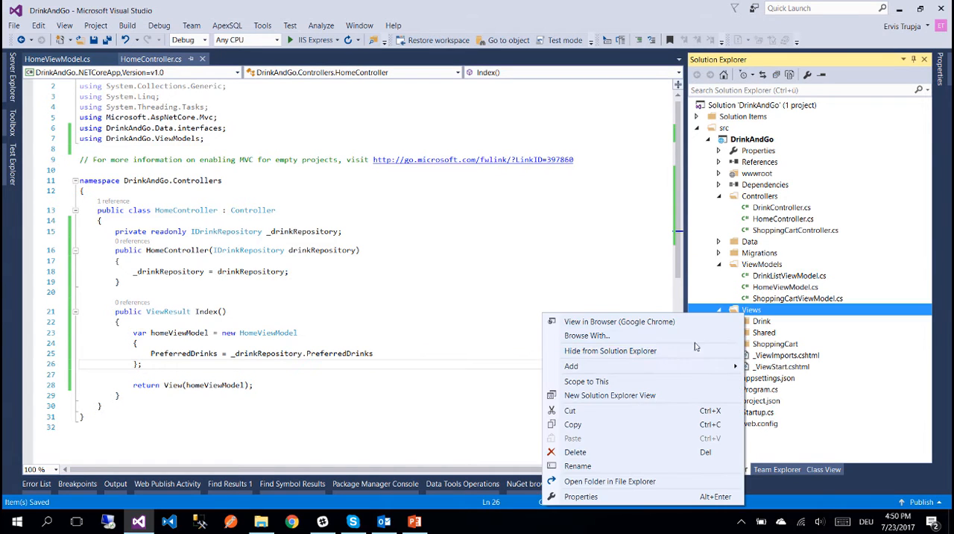
click(571, 366)
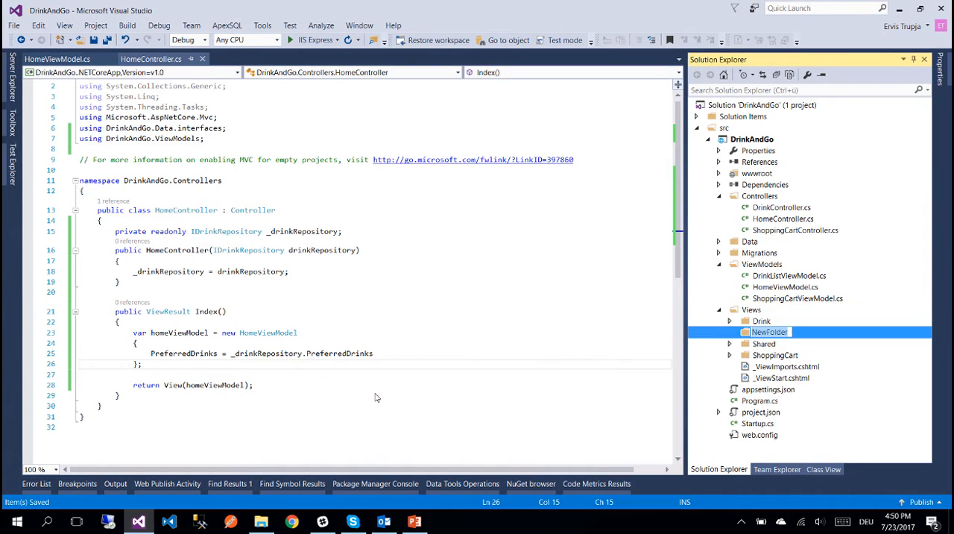
text(Home)
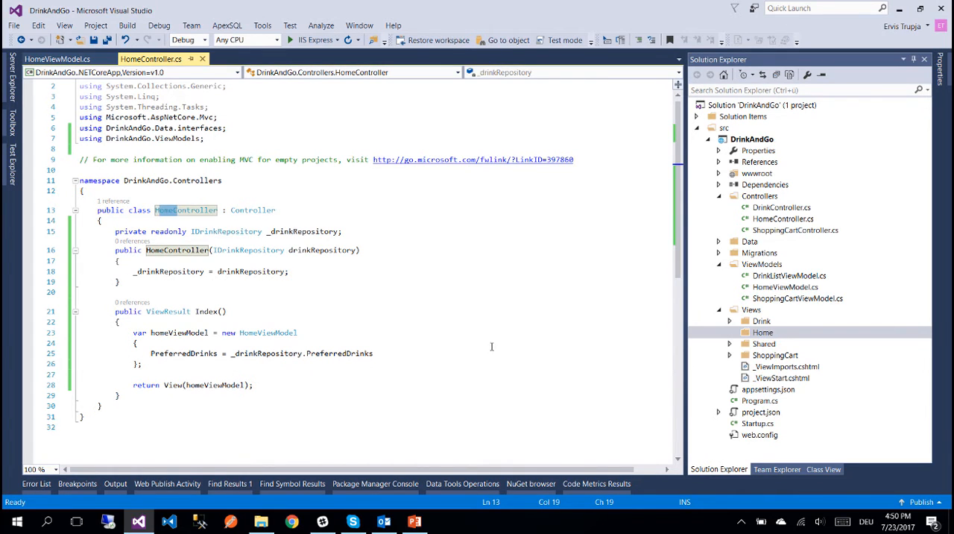
Add an empty MVC View Page Index.cshtml to the Home folder and open it for editing
right_click(761, 331)
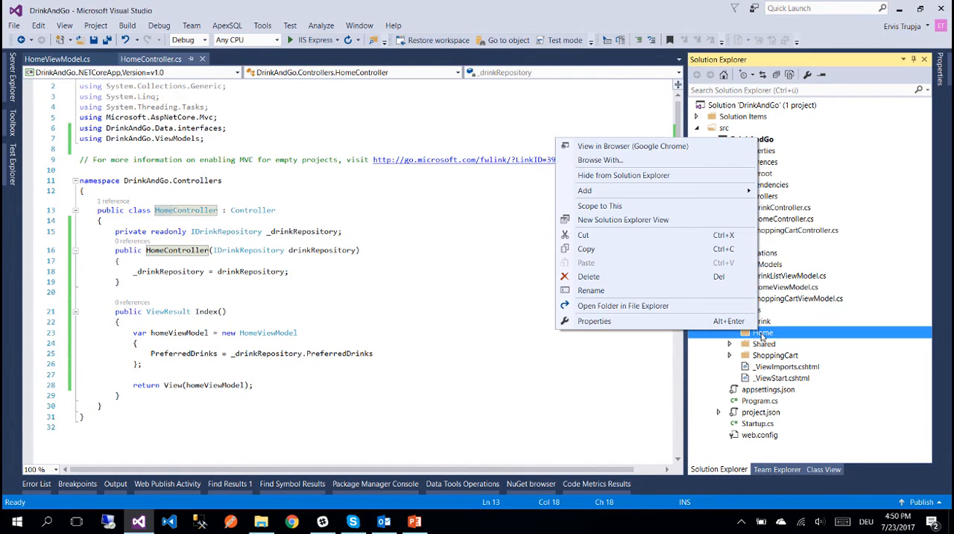
click(584, 191)
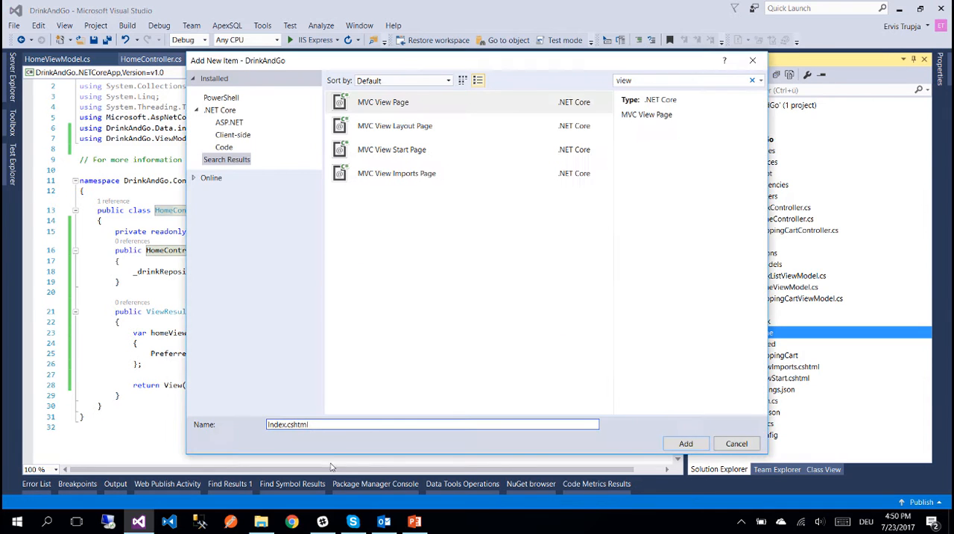
click(686, 442)
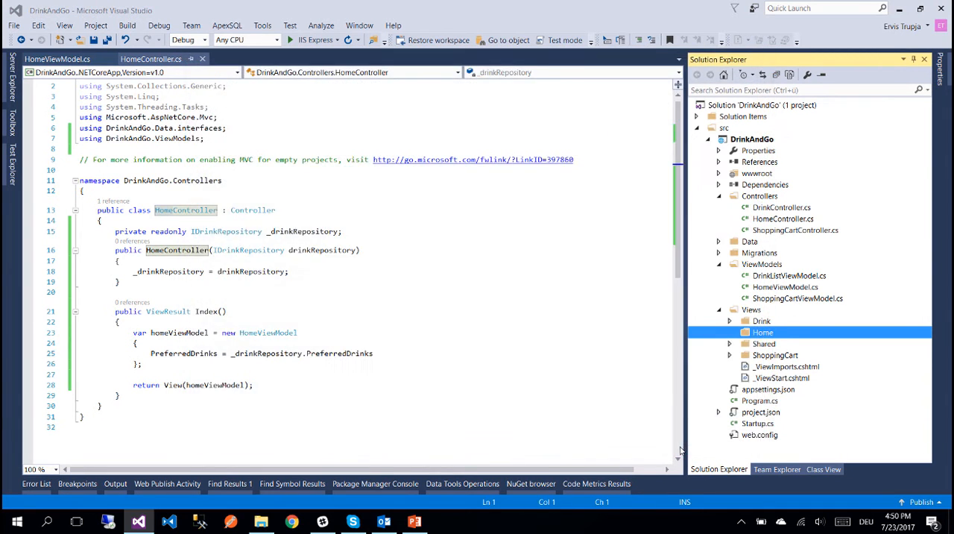
double_click(763, 331)
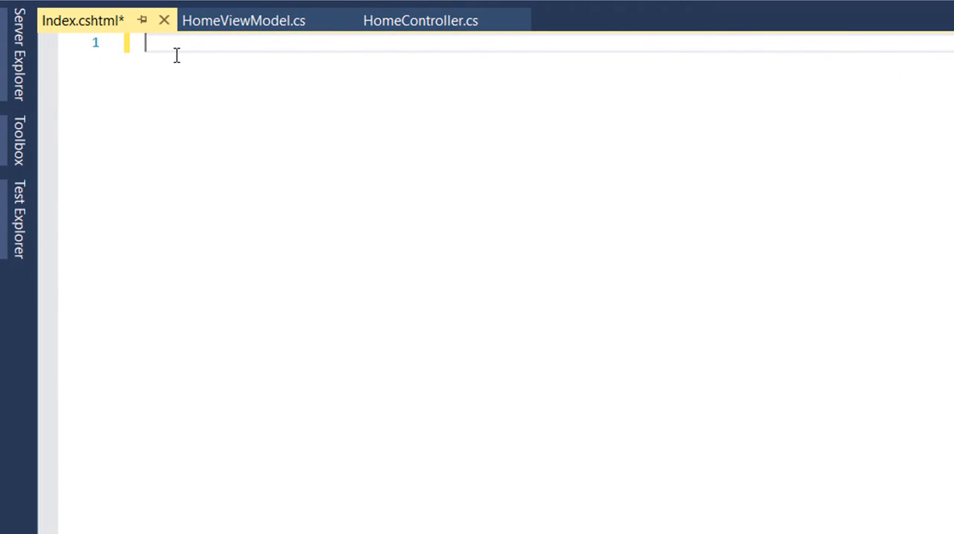
text(@model)
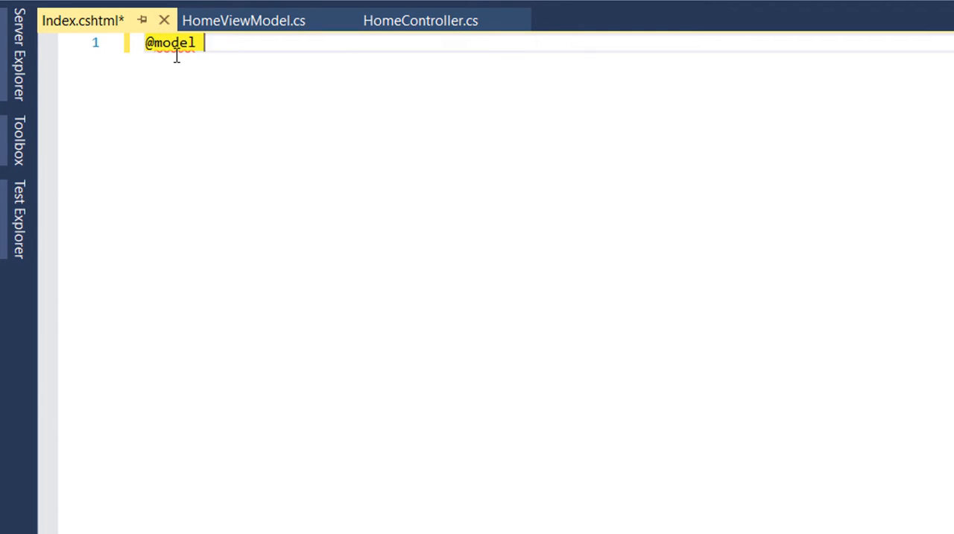
click(257, 21)
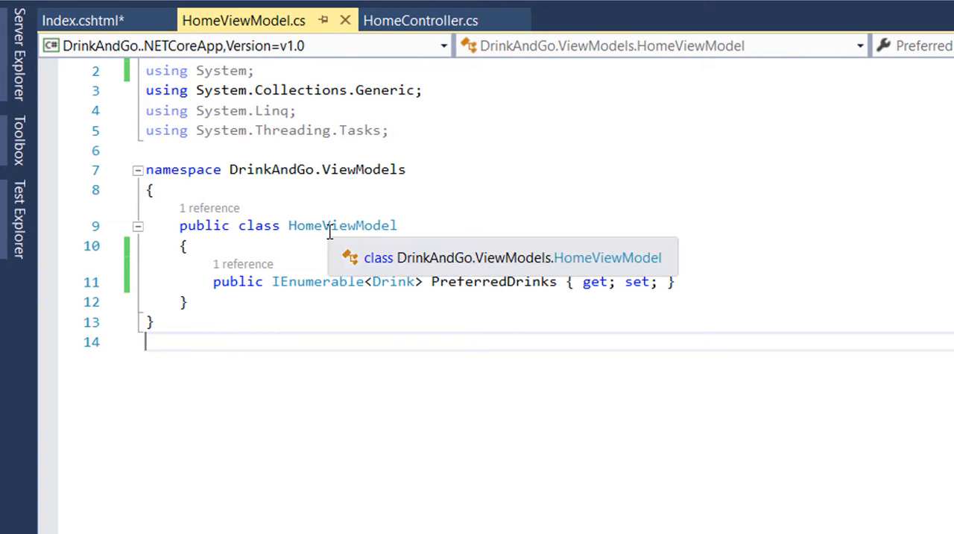
click(89, 21)
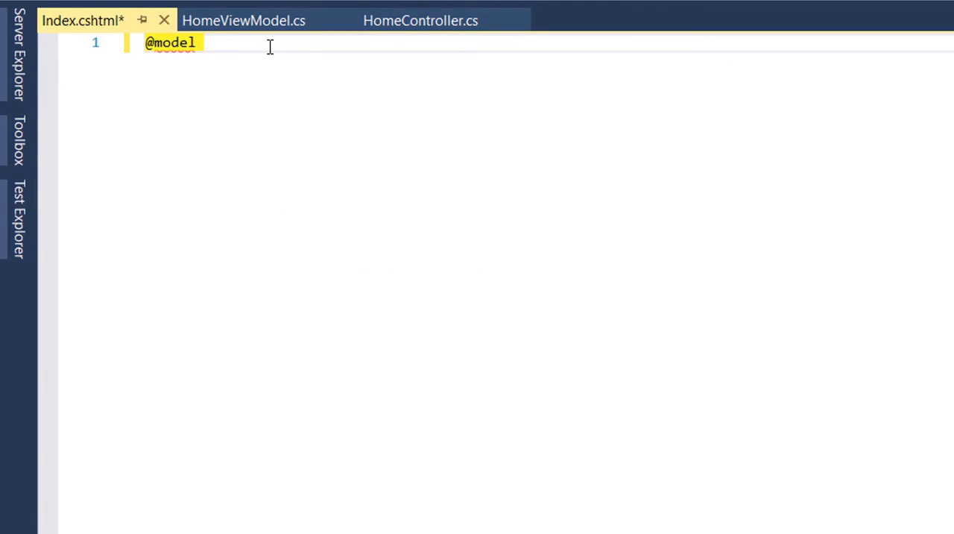
text(HomeViewModel)
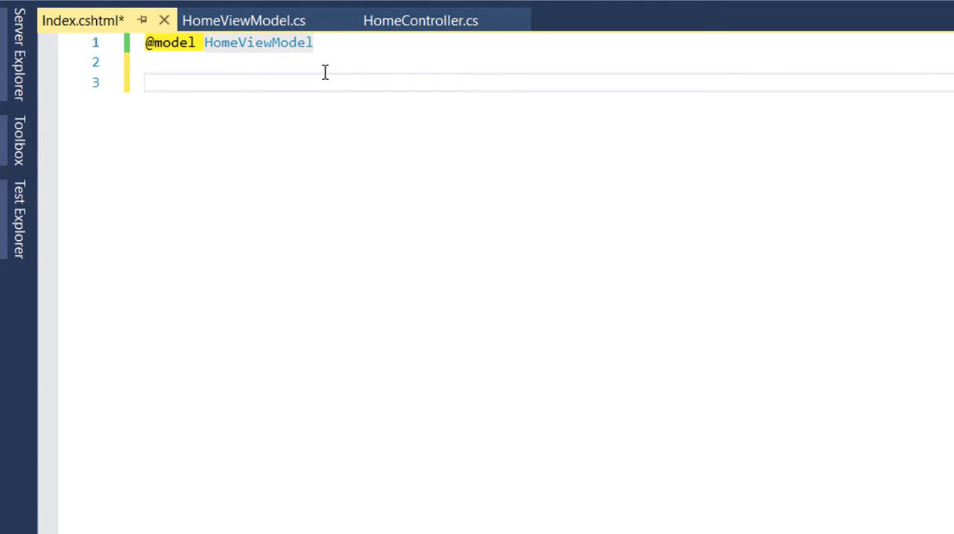
text(@Html)
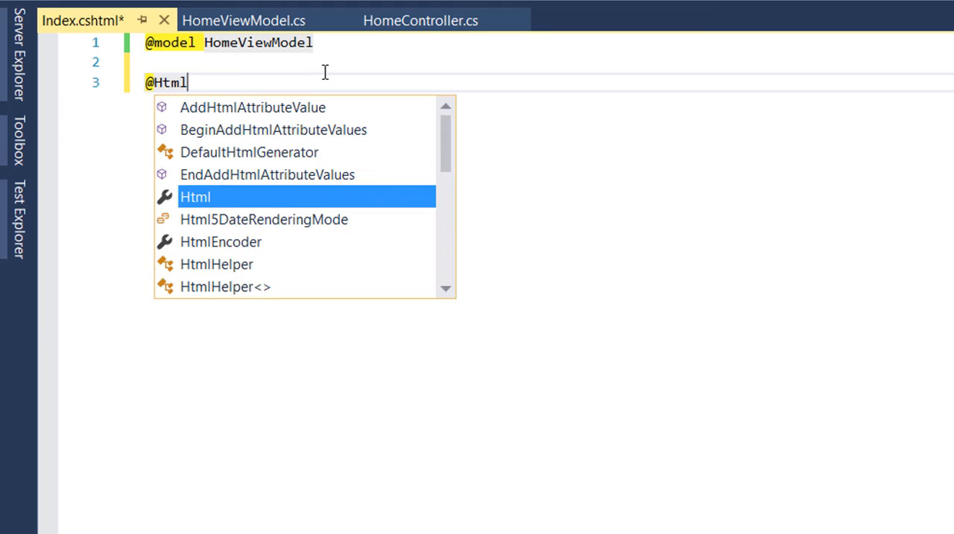
text(.)
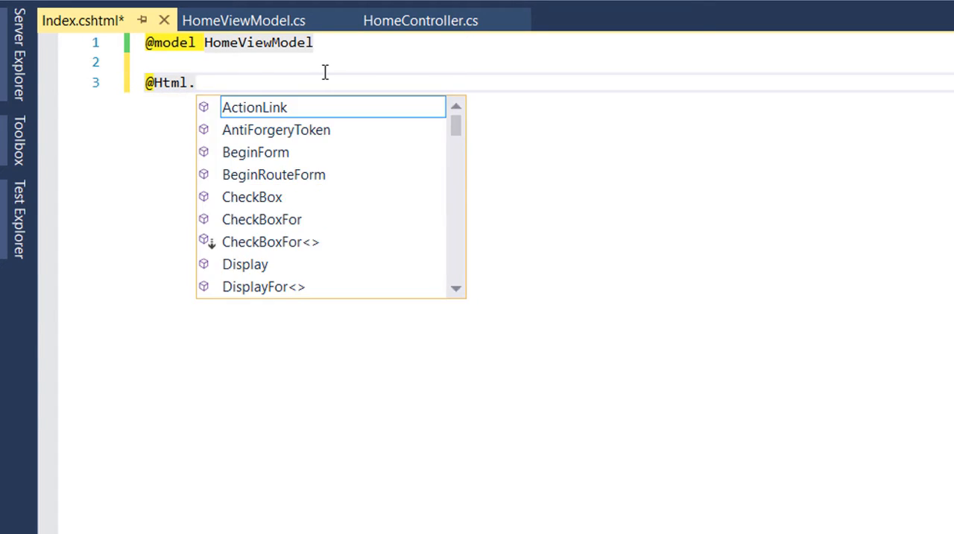
text(Partial("Card"))
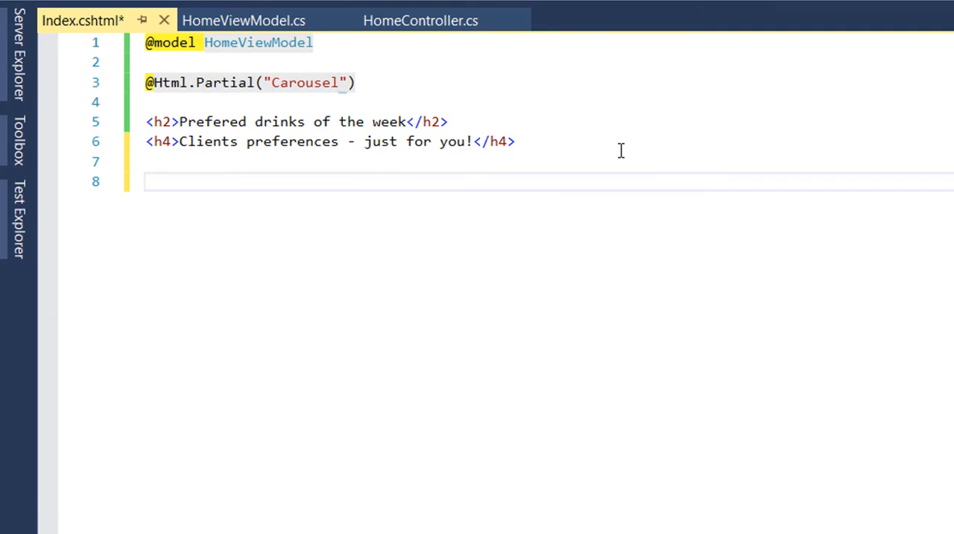
Add a row div with a foreach loop over each drink in Model.PreferredDrinks
text(<di)
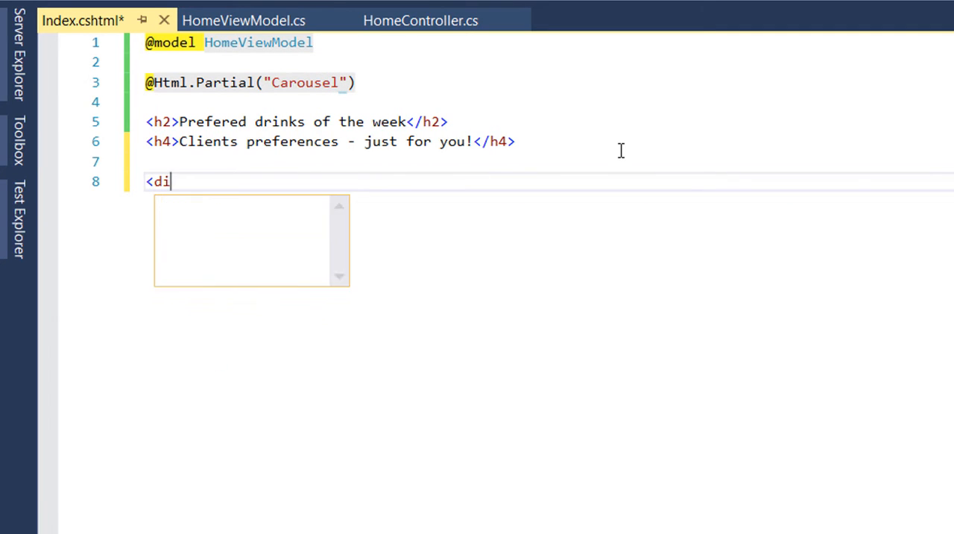
text(v >)
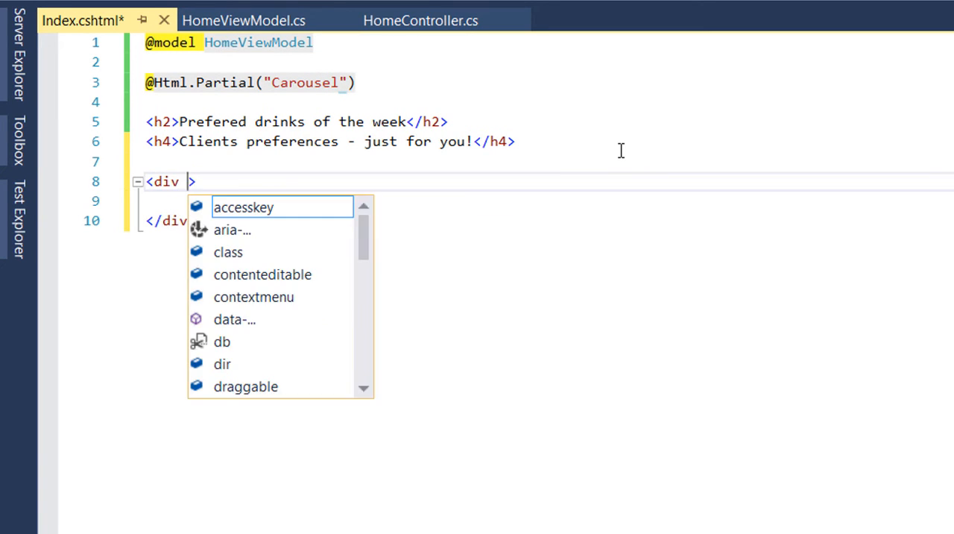
text(class="row)
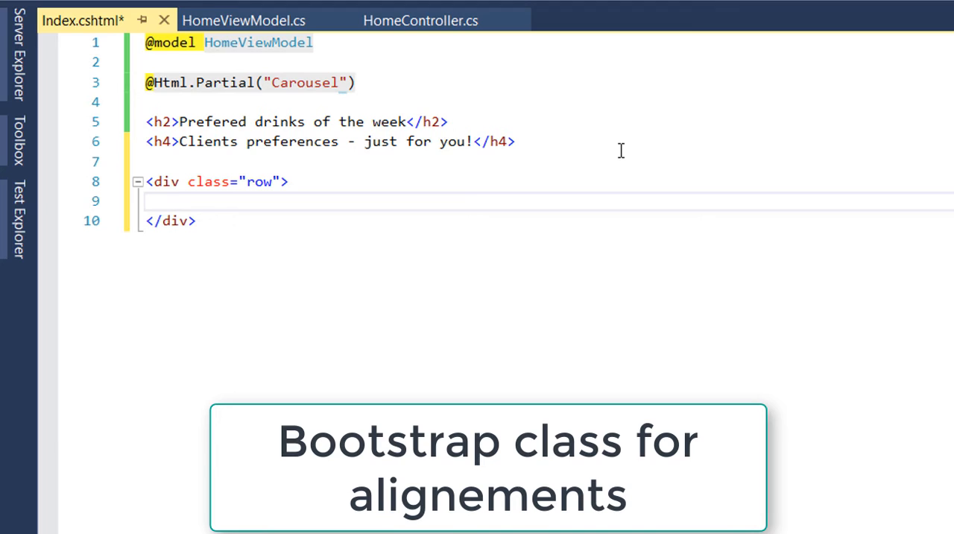
text(@foreach)
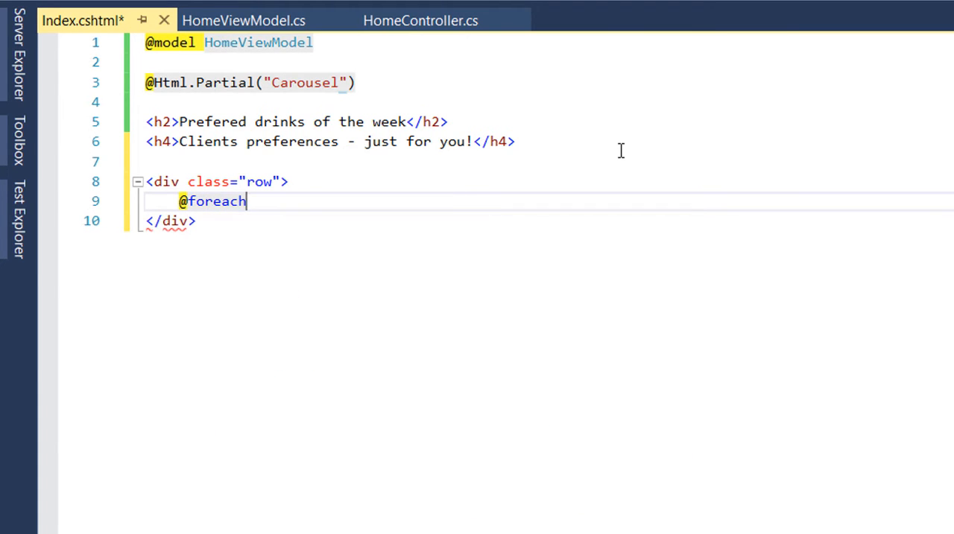
text((var item in collection))
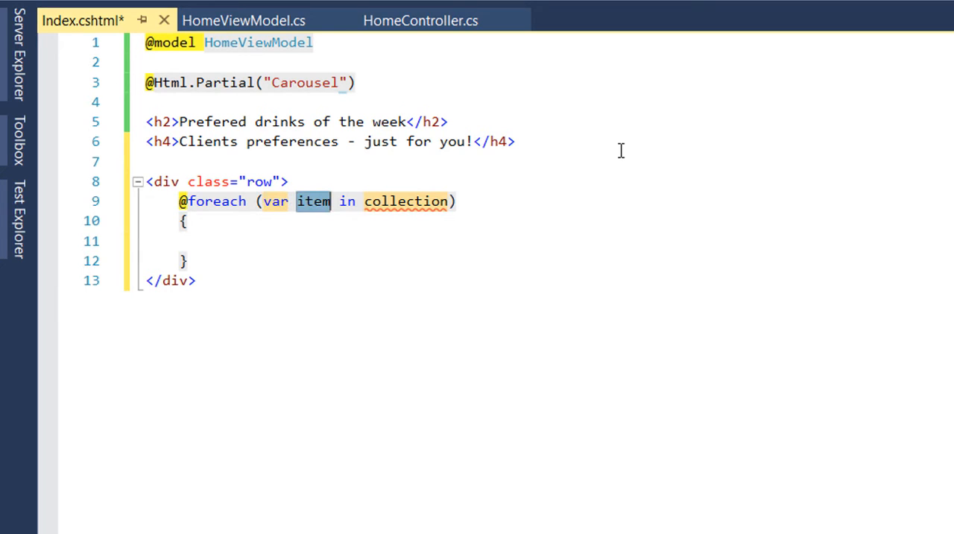
text(drink)
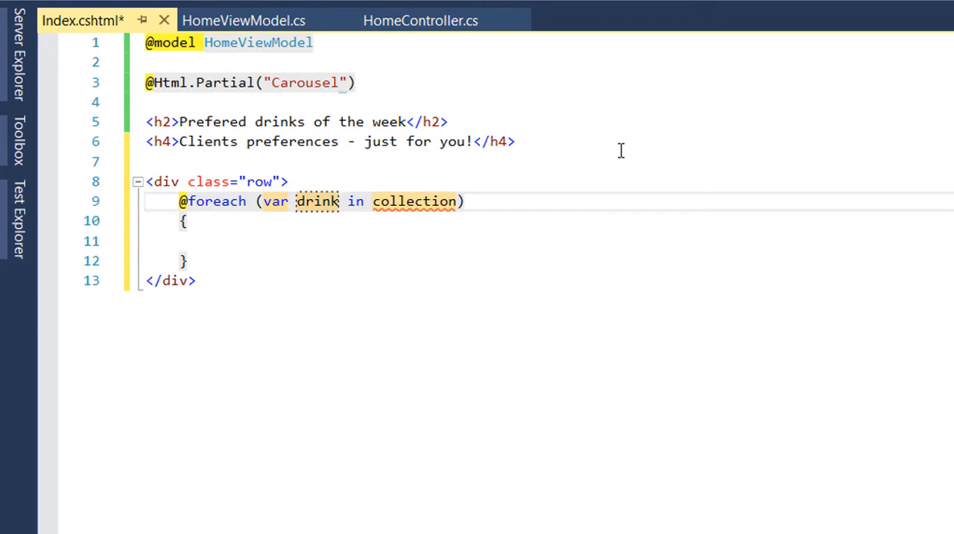
text(M)
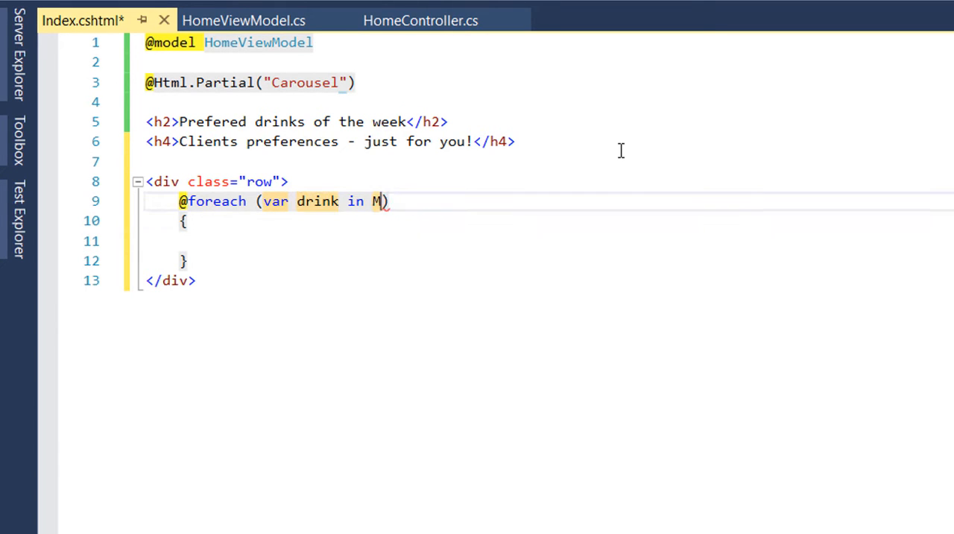
text(odel.)
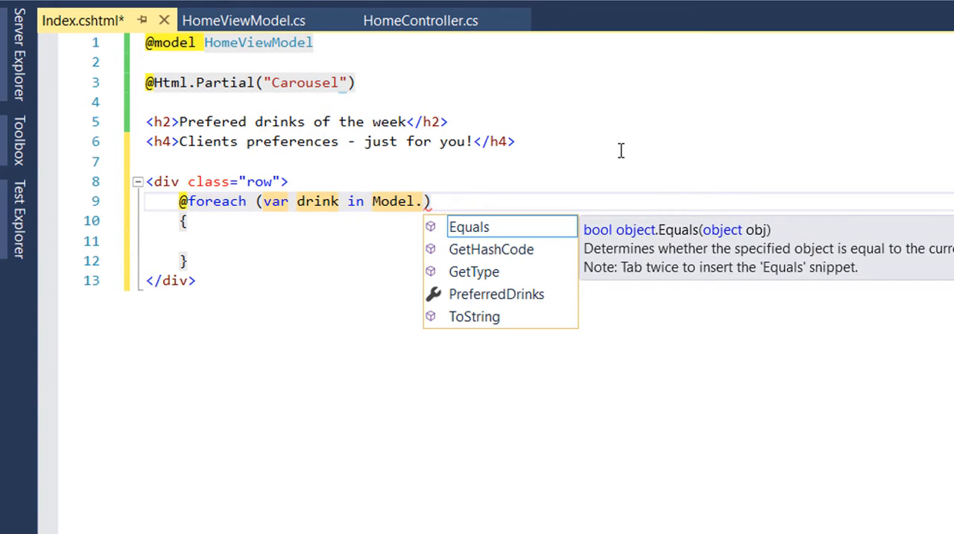
double_click(497, 294)
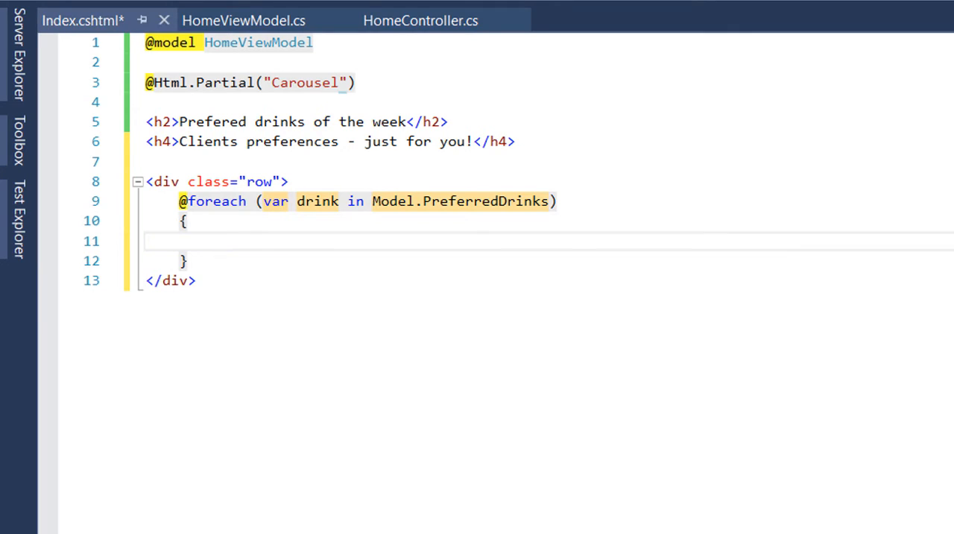
click(215, 240)
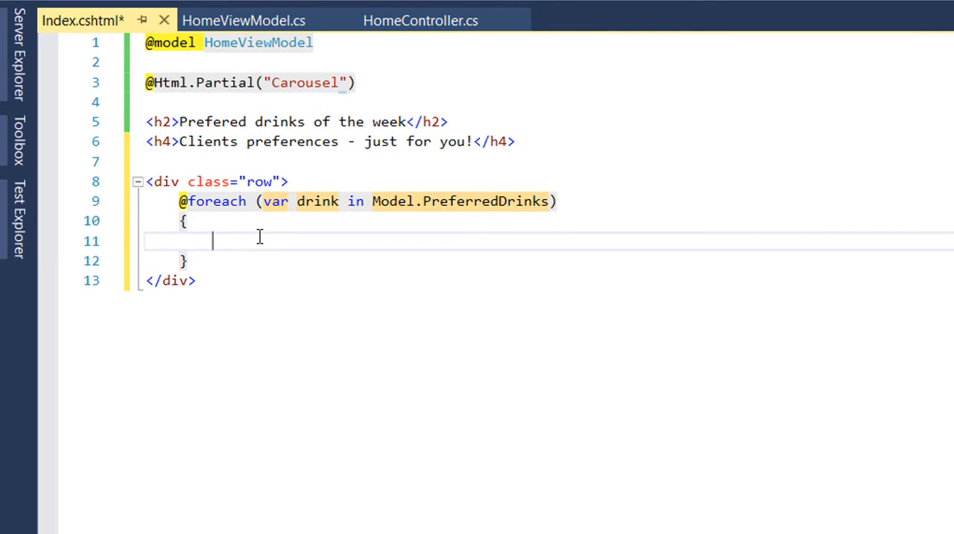
text(@Html.Partial("DrinksSummary", drink))
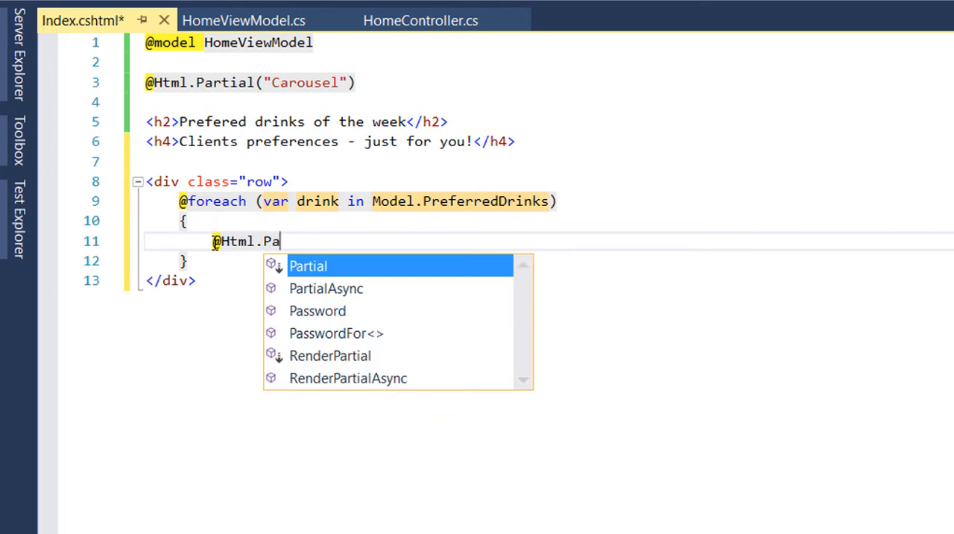
key(Tab)
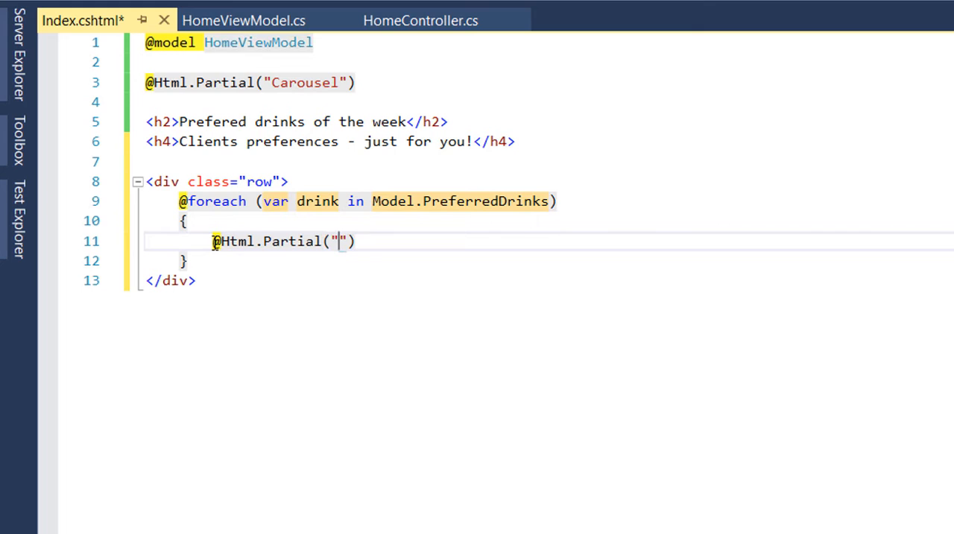
text(DrinksSummary)
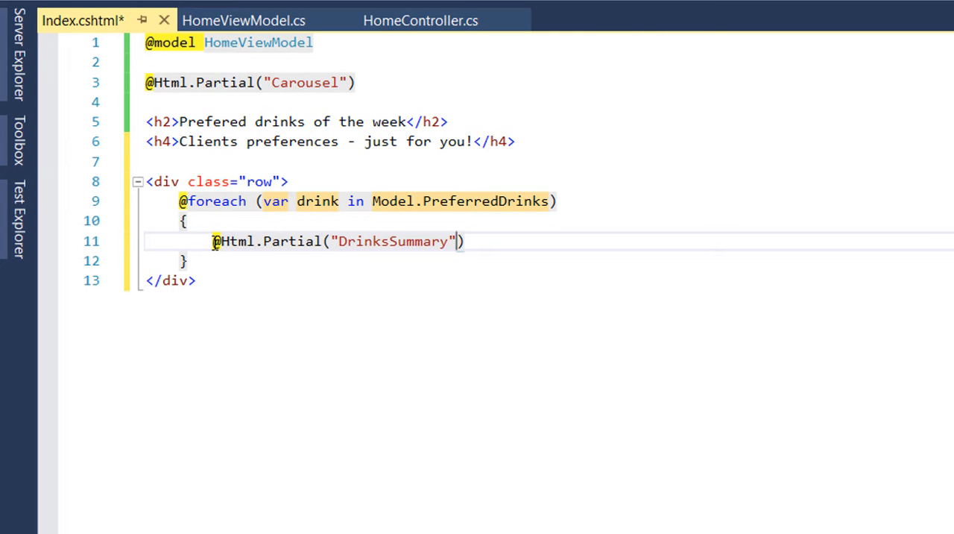
text(, drink)
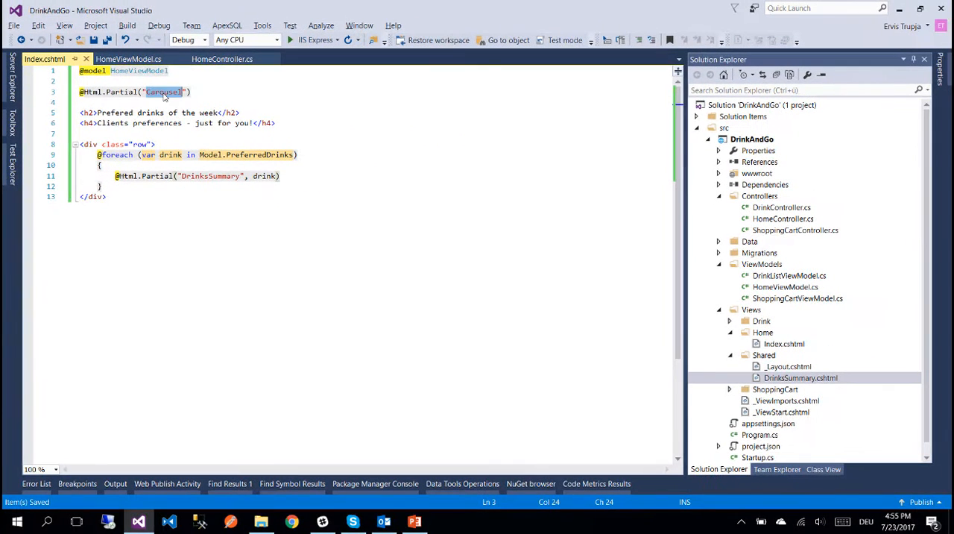
Add an MVC View Page named Carousel.cshtml to the Shared views folder
right_click(763, 355)
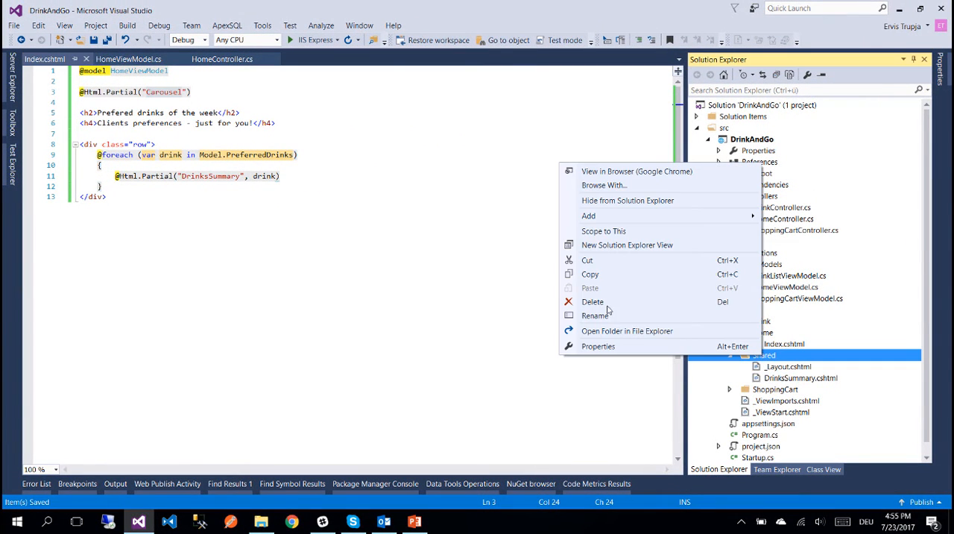
click(399, 221)
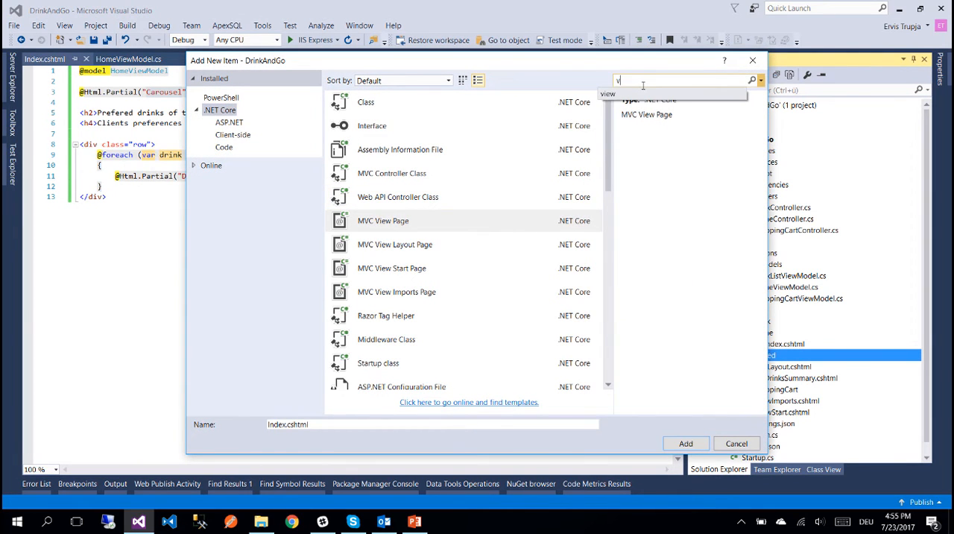
text(iew)
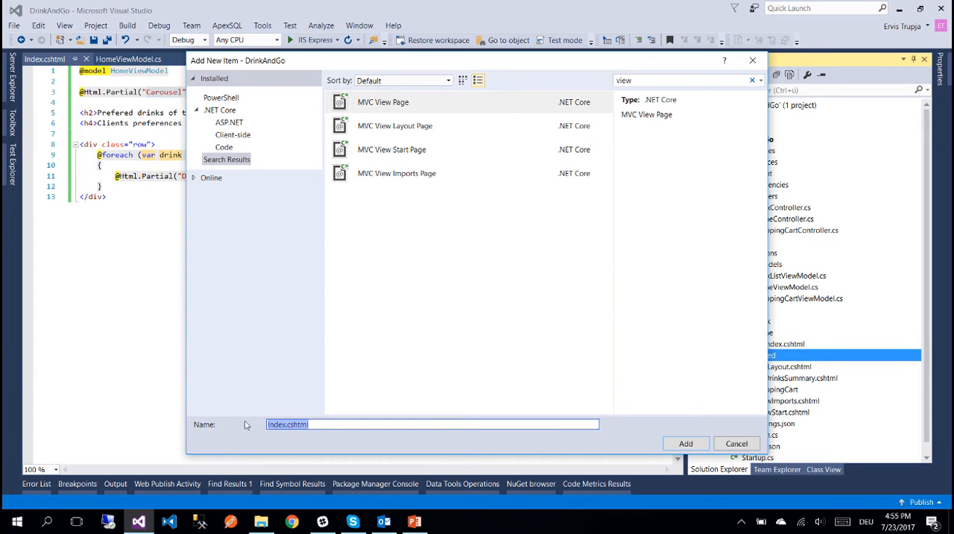
text(Carousel.cs)
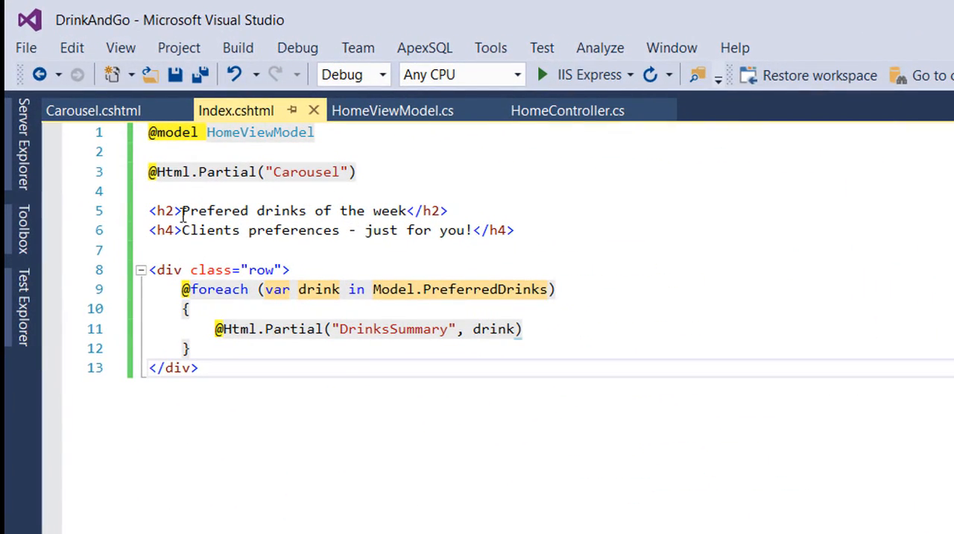
mouse_move(161, 171)
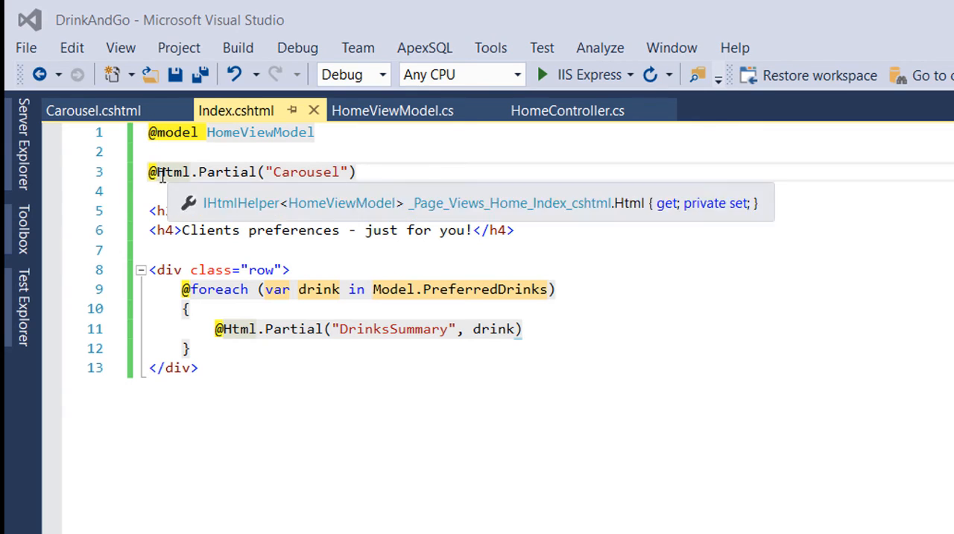
text(awa)
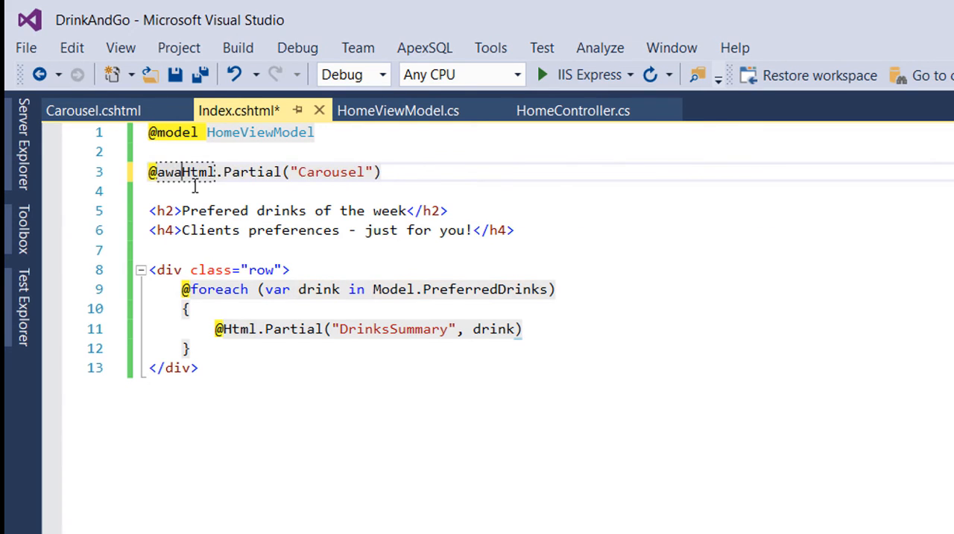
text(await Html.P)
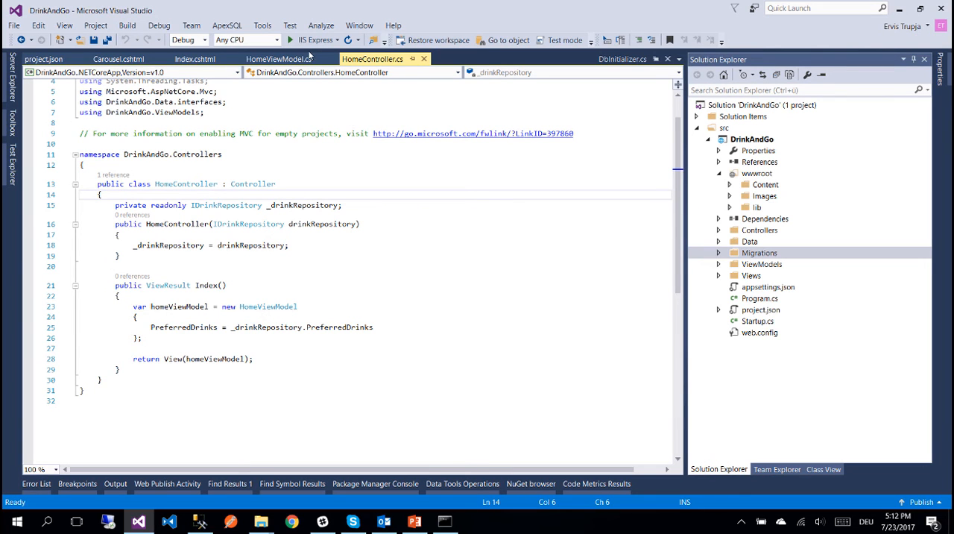
View the running site in Chrome, advancing the carousel twice above the Beer, Coffee and Tea drinks
click(284, 40)
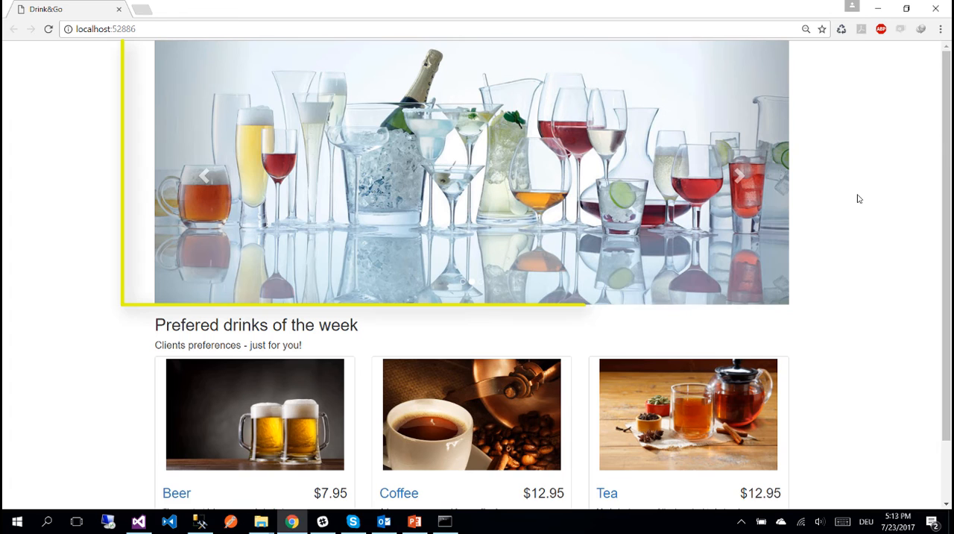
click(740, 174)
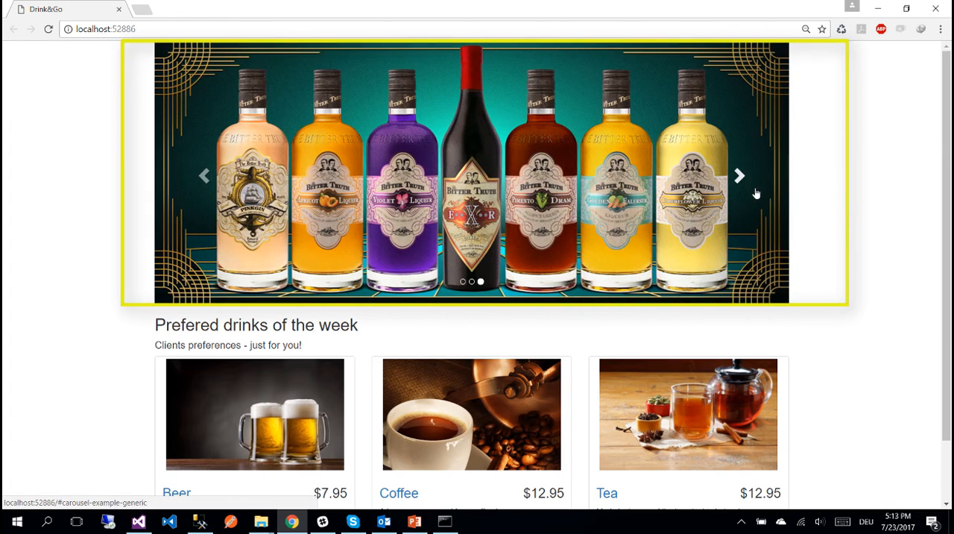
click(137, 521)
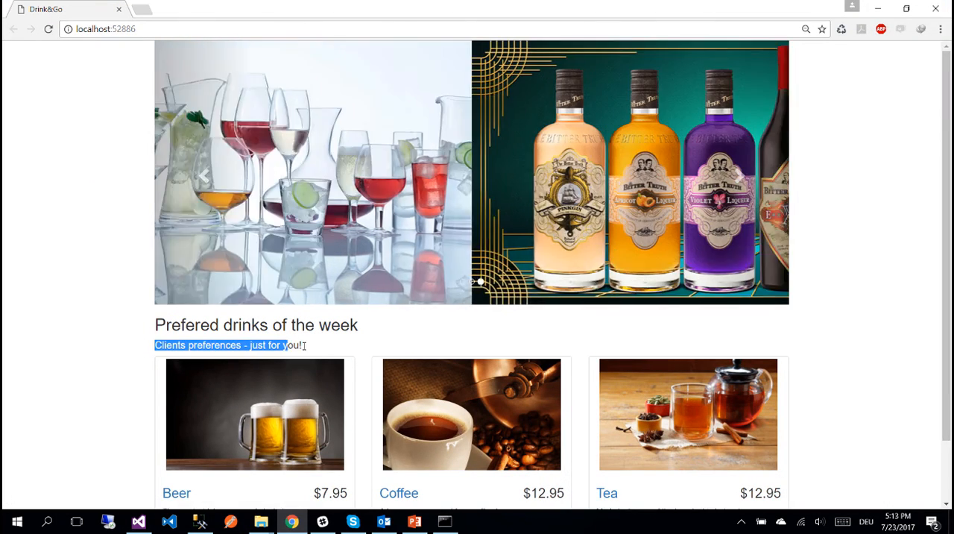
scroll(down, 3)
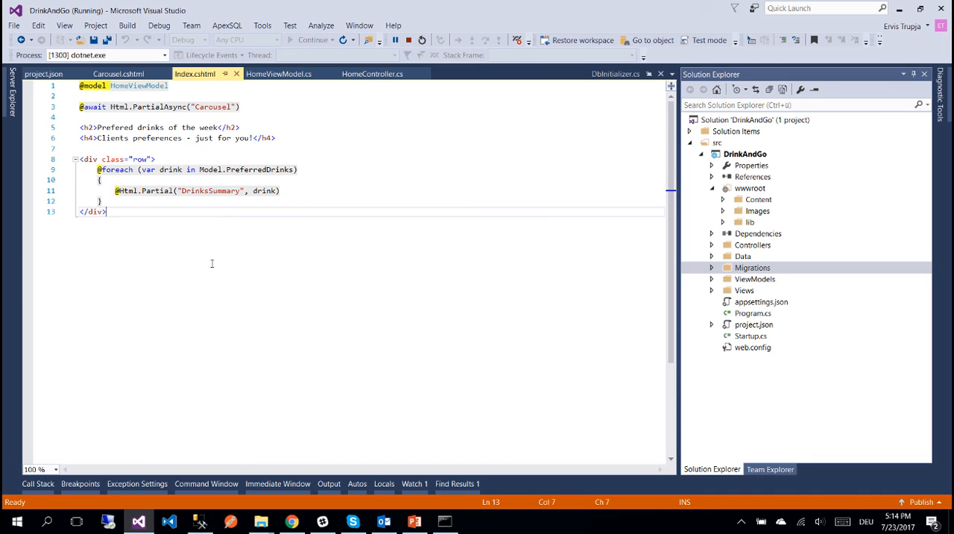
mouse_move(211, 191)
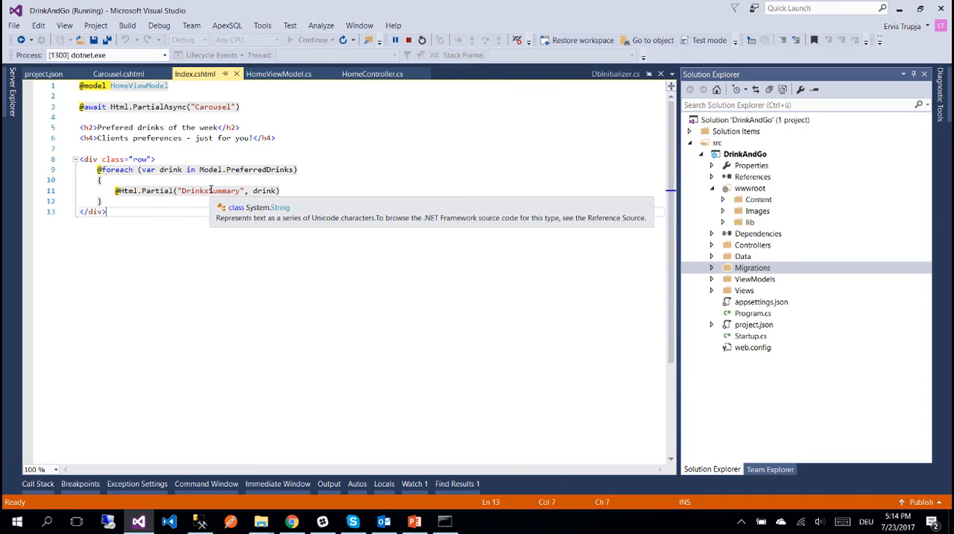